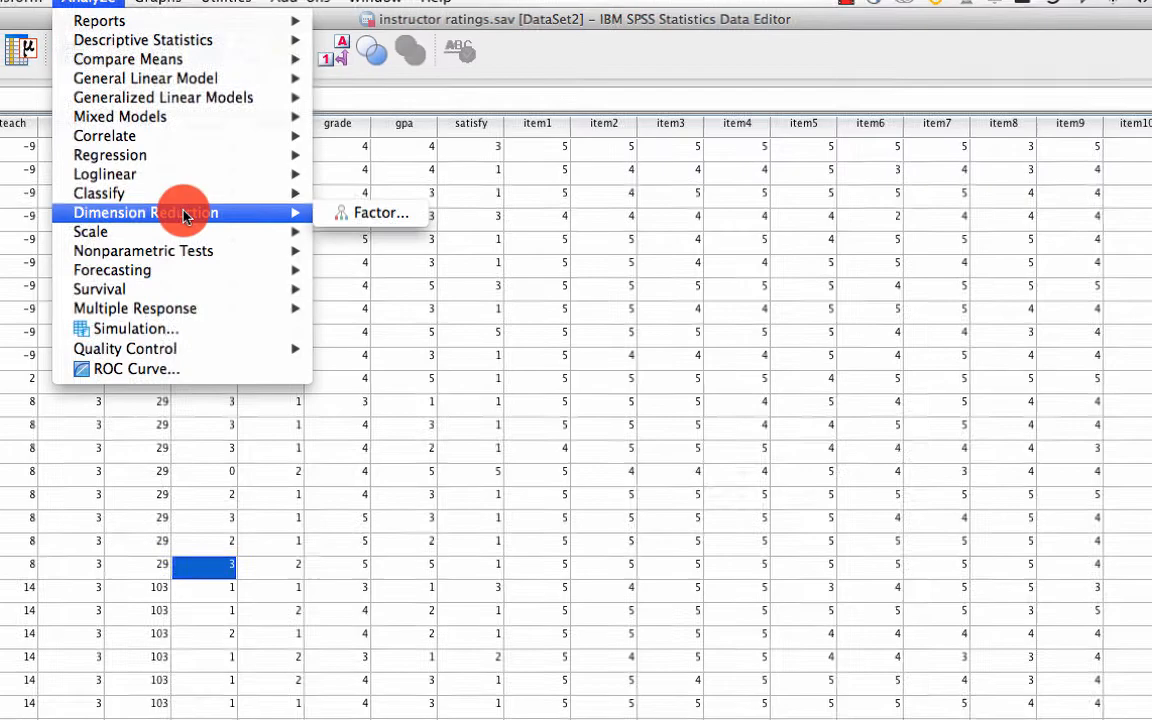
# - Add item1–item12 to a factor analysis and request KMO and Bartlett's sphericity test
pyautogui.click(380, 212)
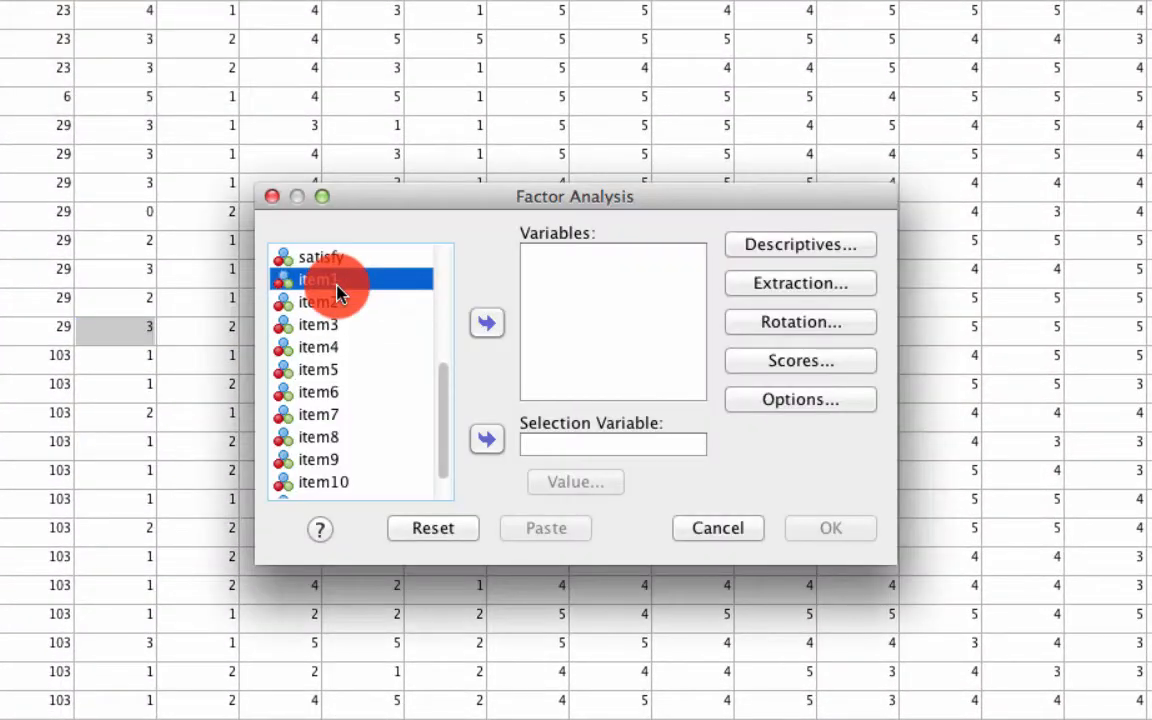
pyautogui.click(488, 322)
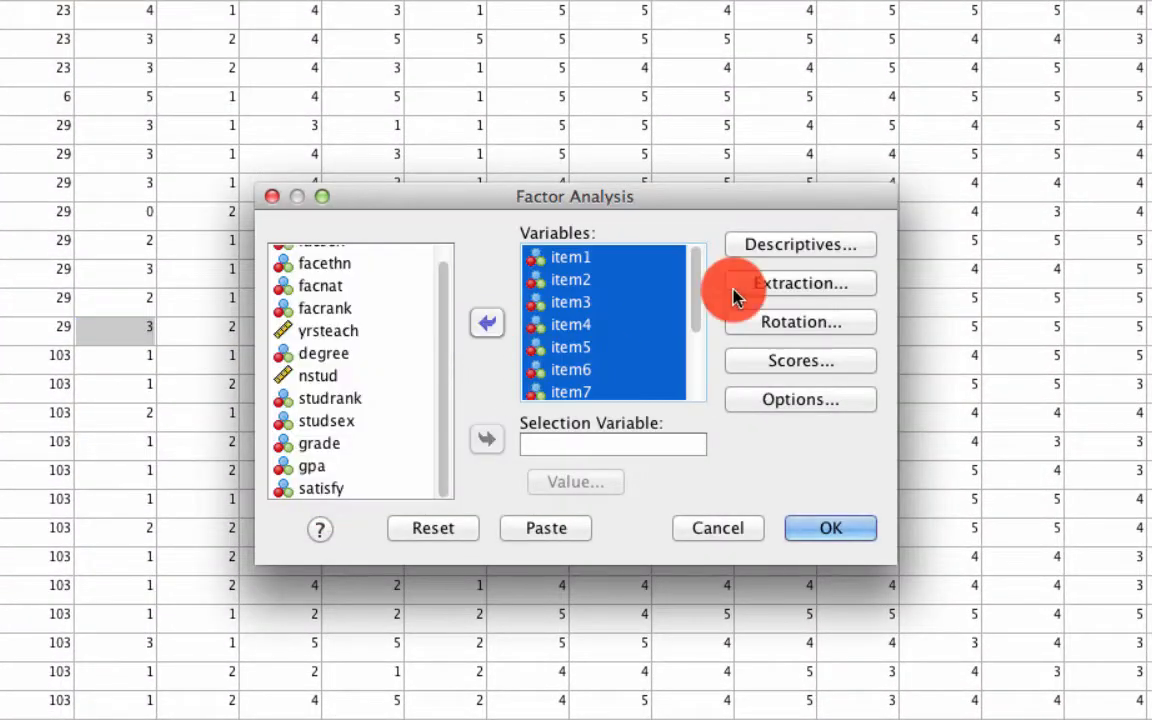
pyautogui.click(800, 244)
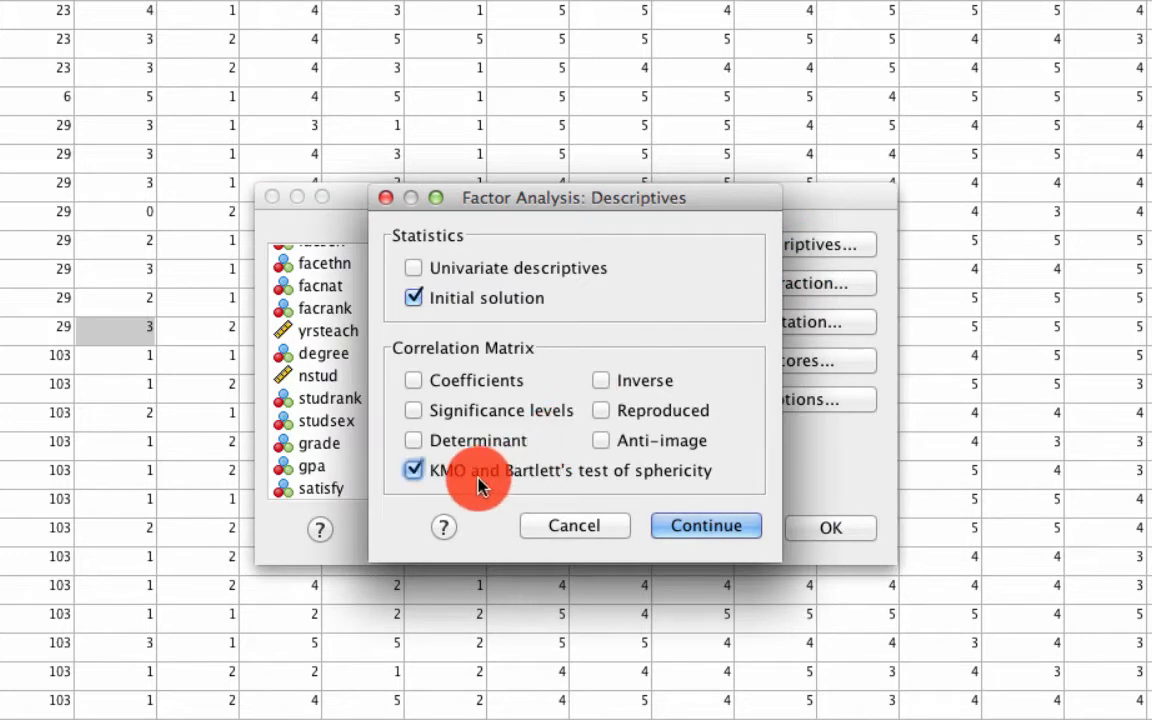
pyautogui.click(706, 524)
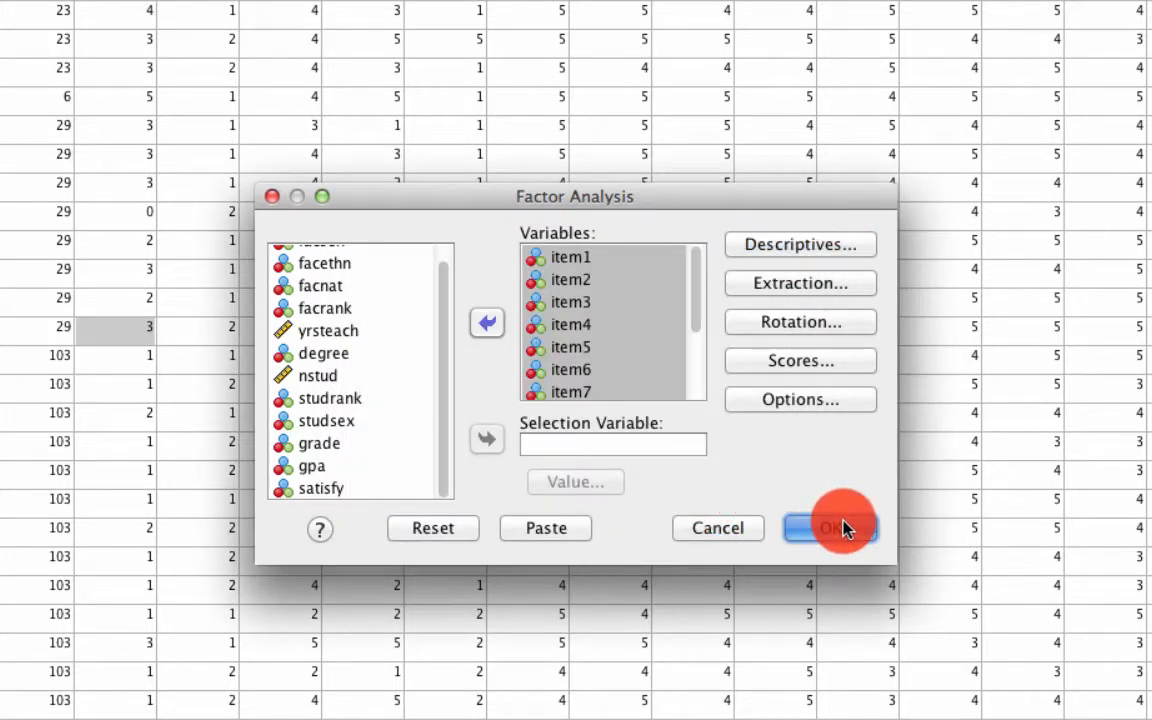
# - Run the factor analysis and review KMO (.934), Bartlett's, anti-image, communalities and total variance tables
pyautogui.click(830, 528)
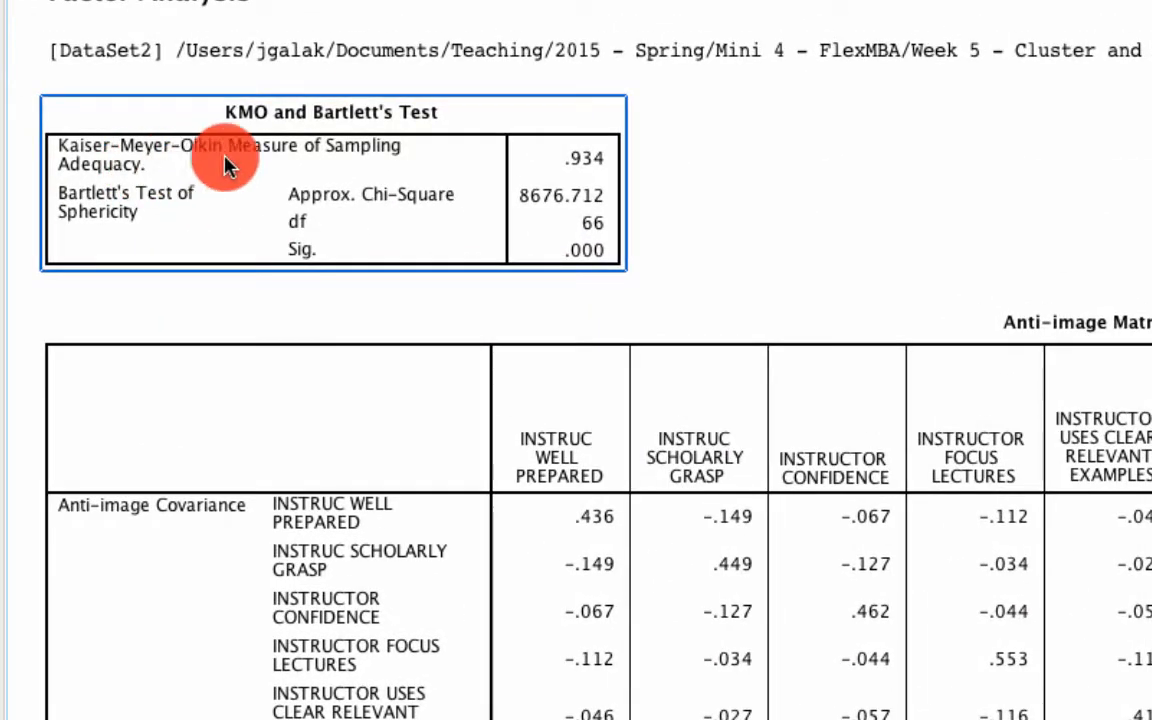
pyautogui.moveTo(564, 164)
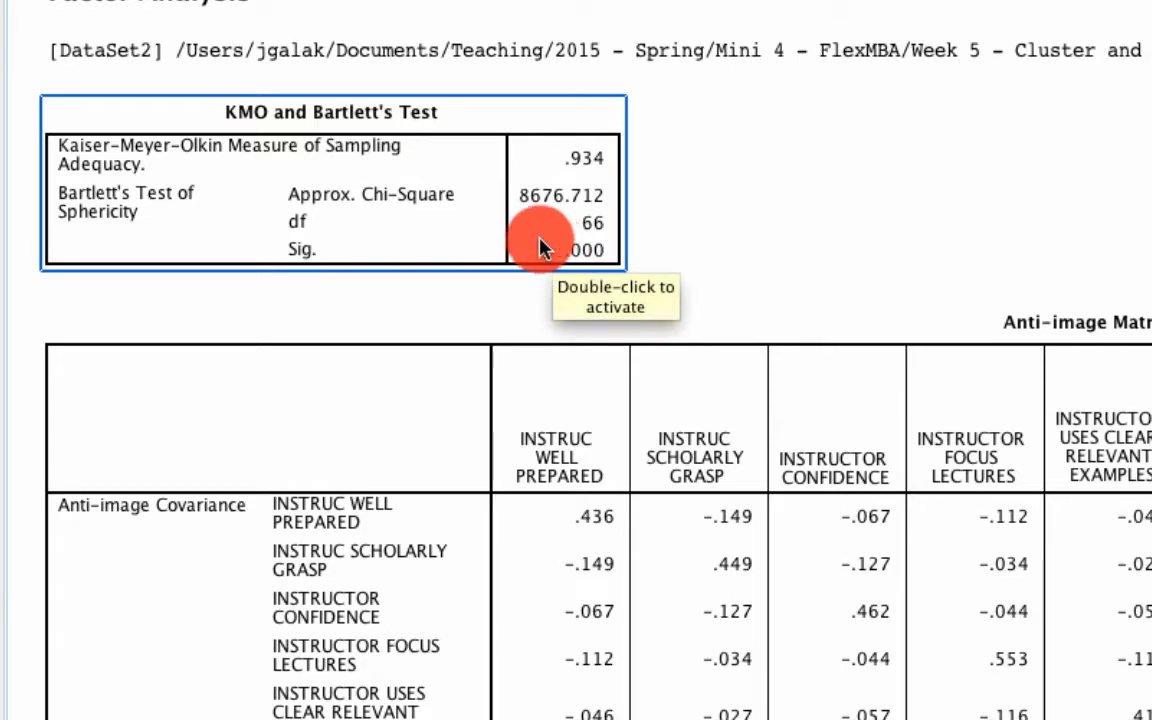
pyautogui.scroll(-3)
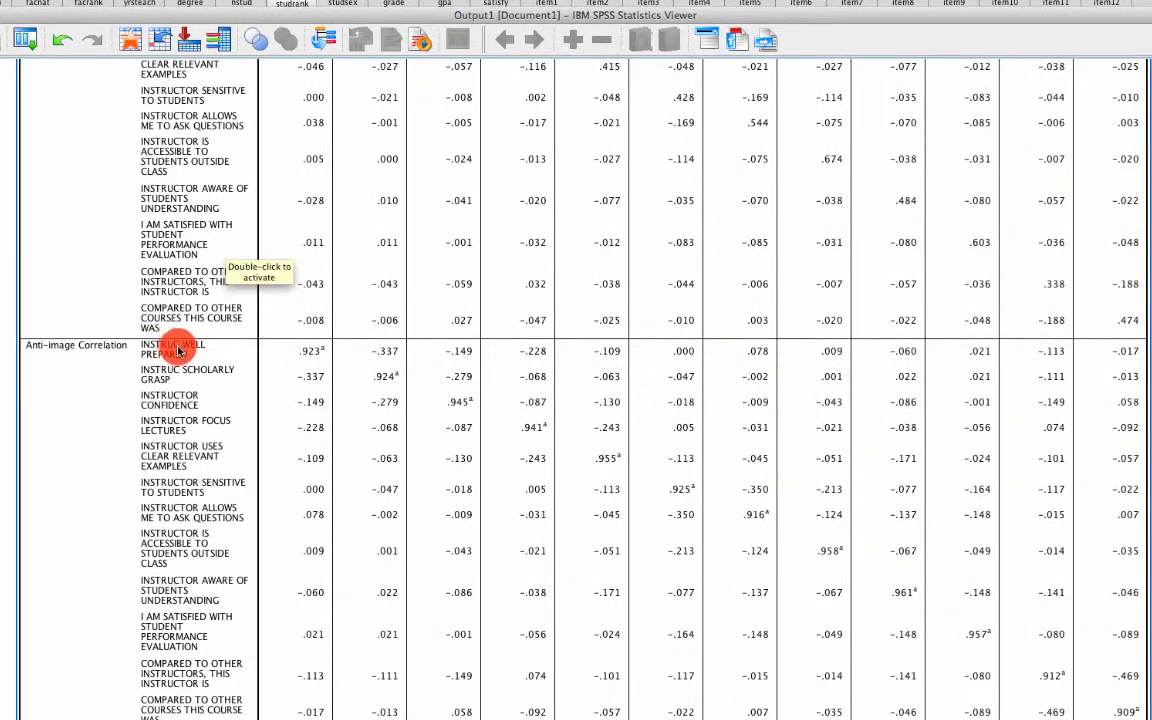
pyautogui.scroll(-3)
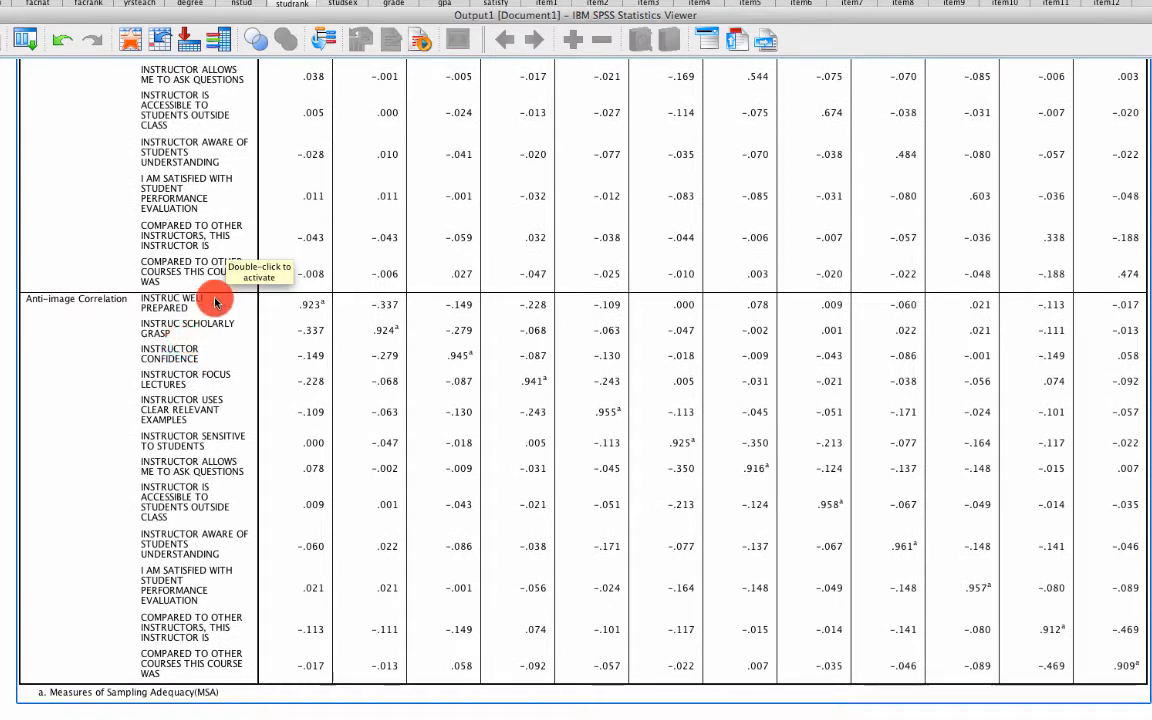
pyautogui.moveTo(638, 424)
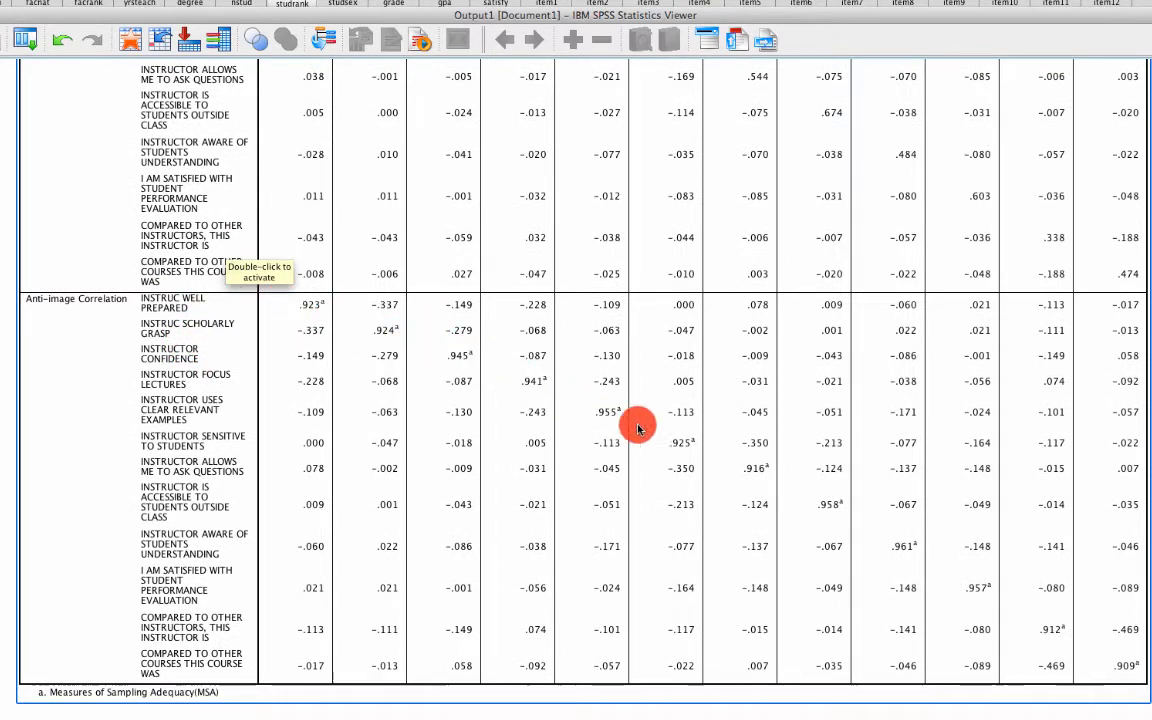
pyautogui.moveTo(1076, 658)
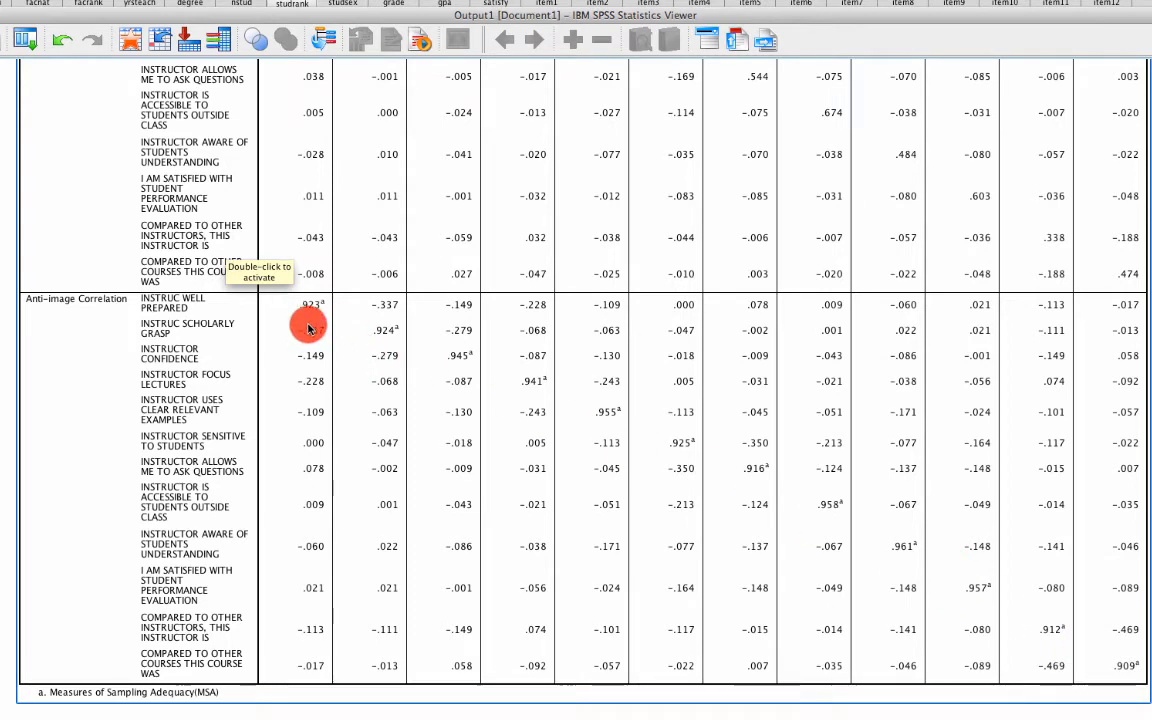
pyautogui.scroll(-3)
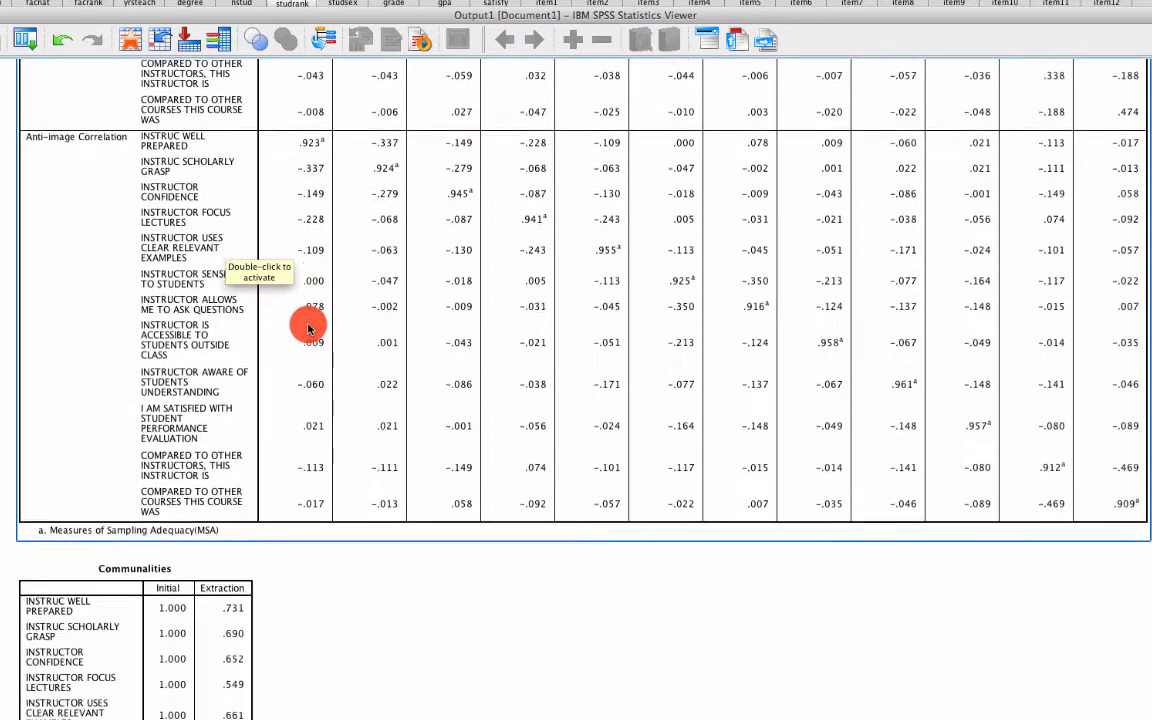
pyautogui.scroll(-3)
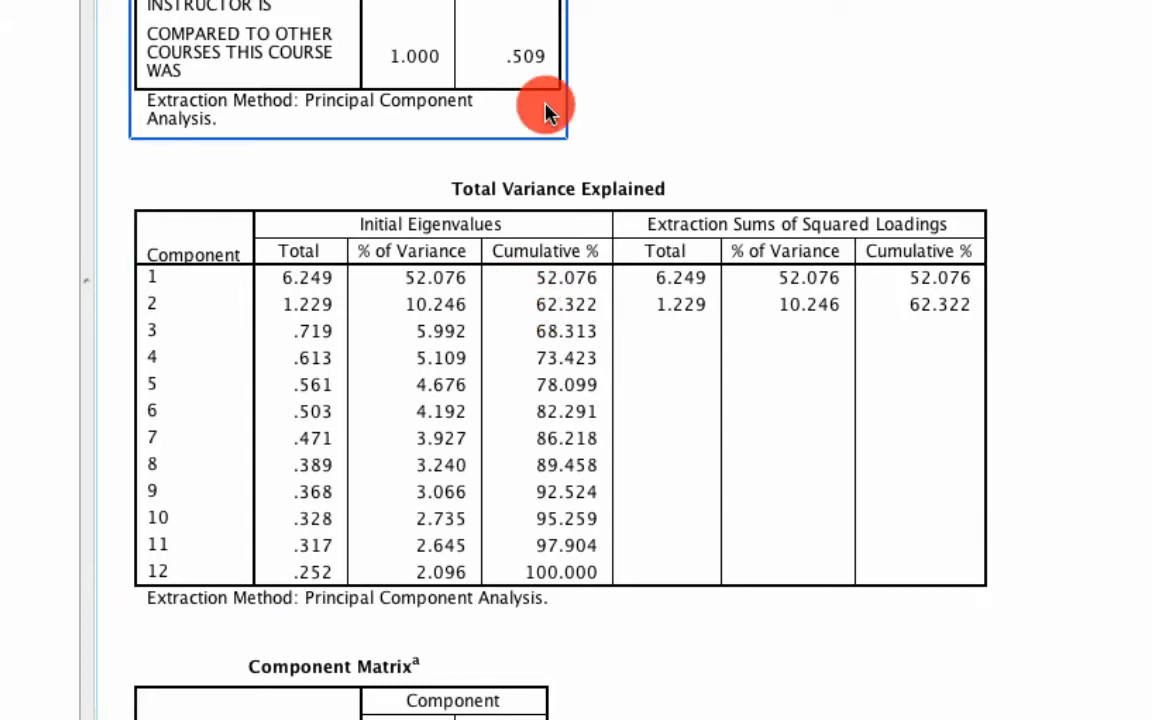
# - Reopen the factor analysis, keep extraction unchanged and choose Varimax rotation
pyautogui.click(124, 16)
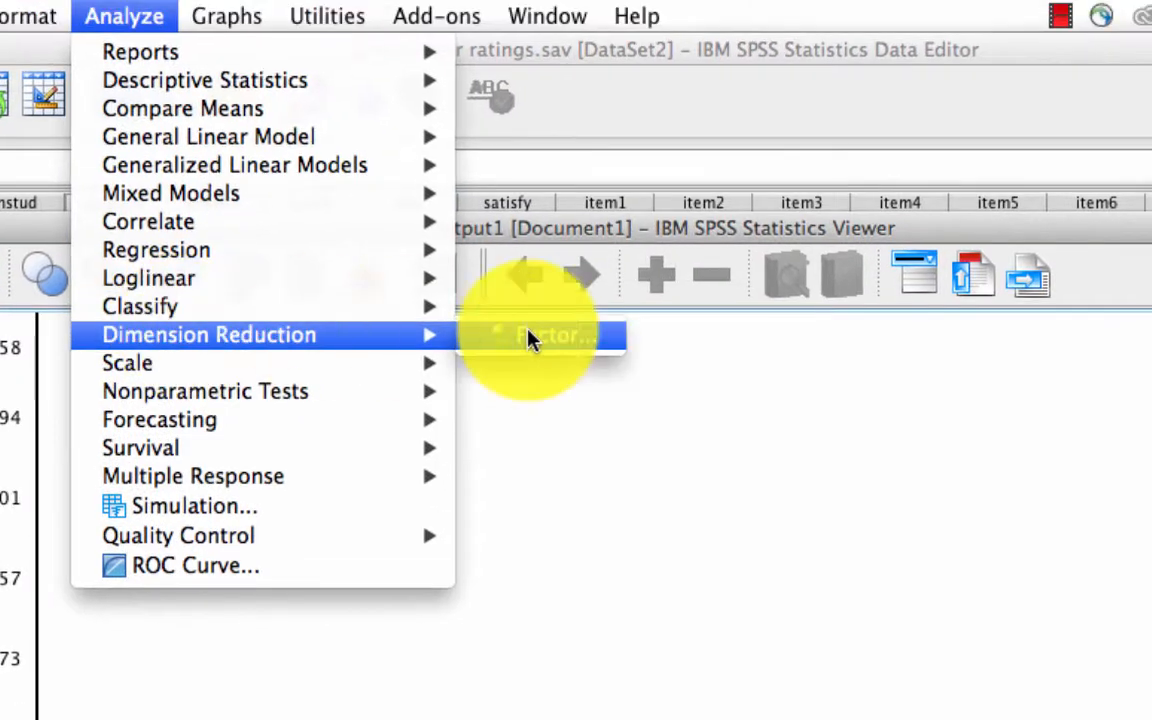
pyautogui.click(556, 336)
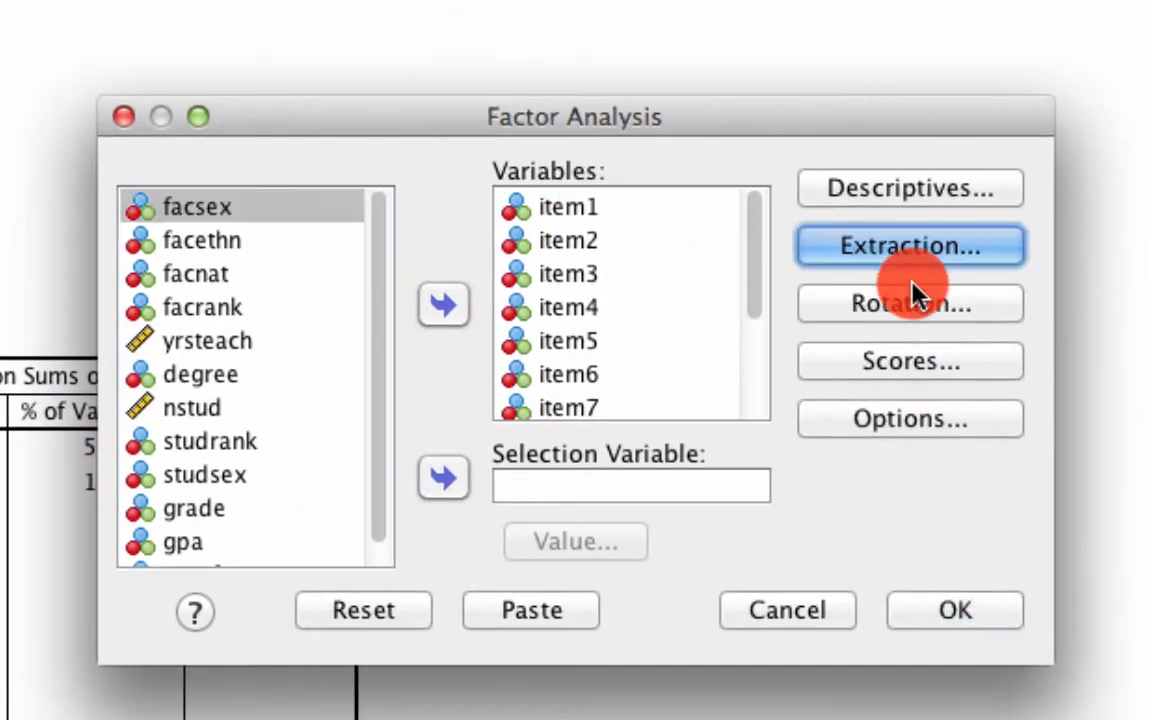
pyautogui.click(908, 244)
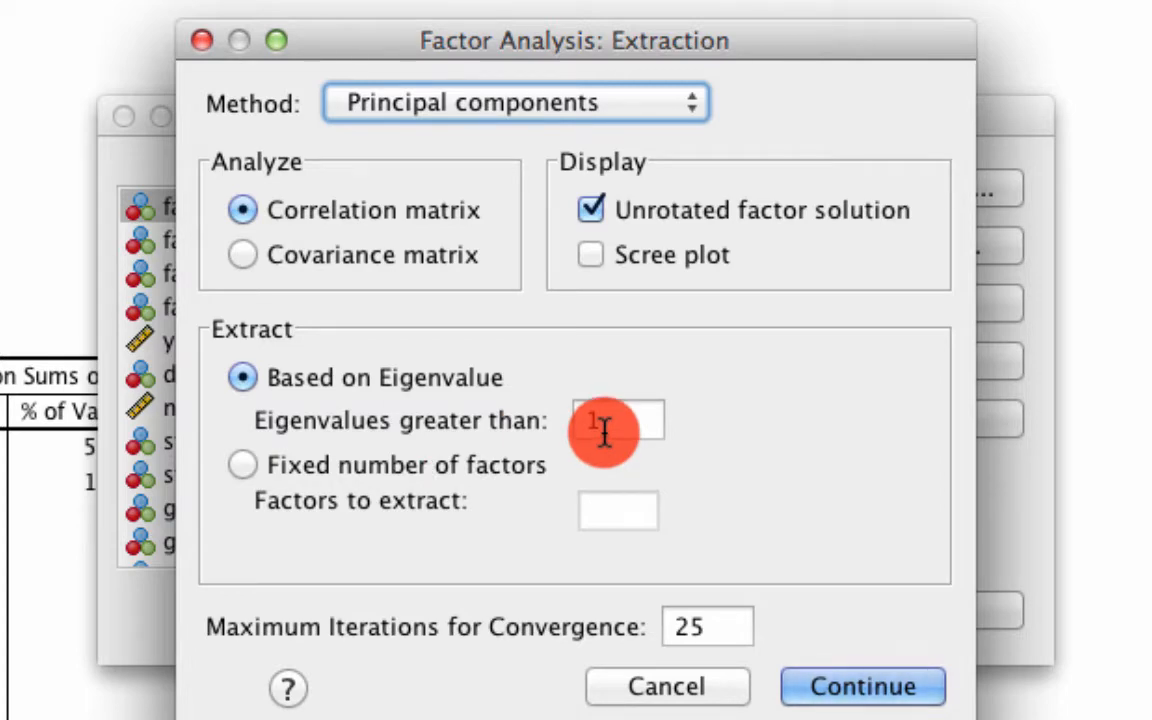
pyautogui.click(862, 686)
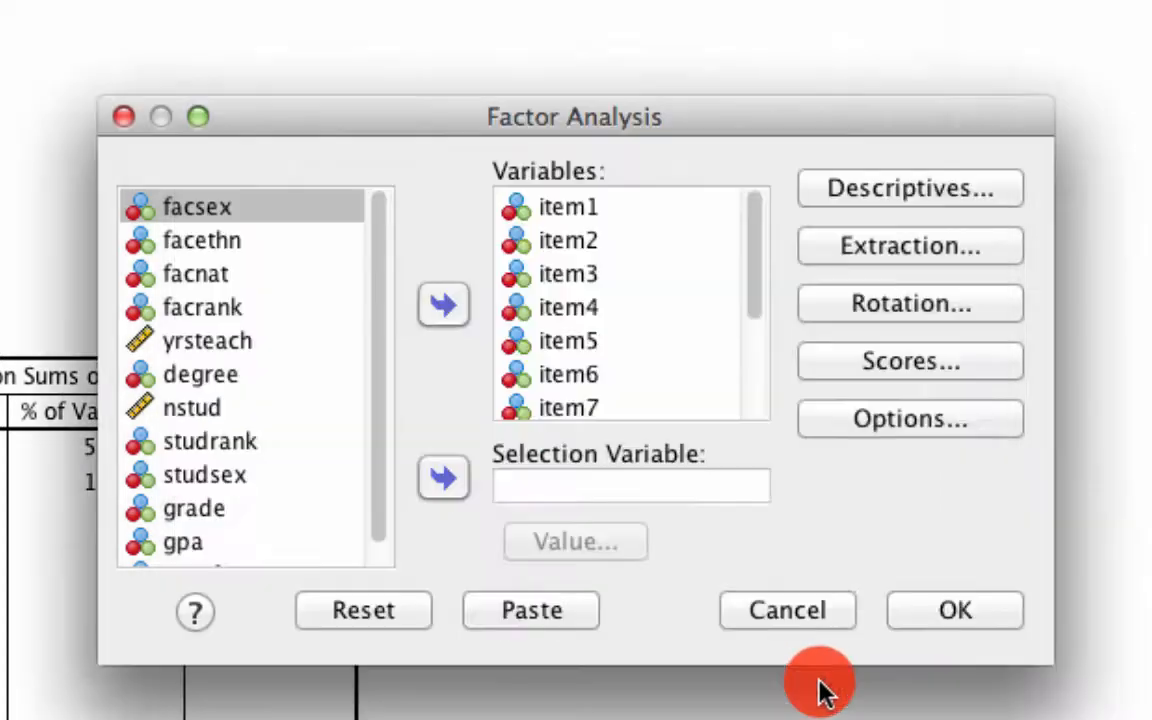
pyautogui.click(908, 304)
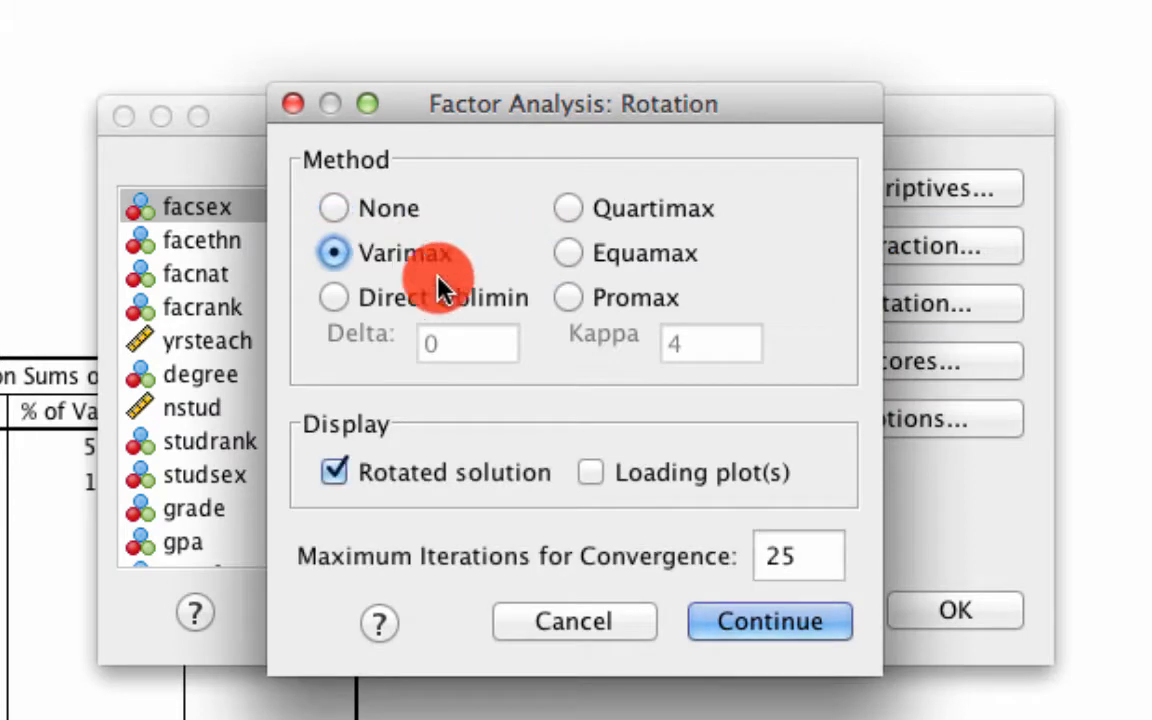
# - Save regression factor scores as variables, sort loadings by size, and rerun the analysis
pyautogui.click(768, 620)
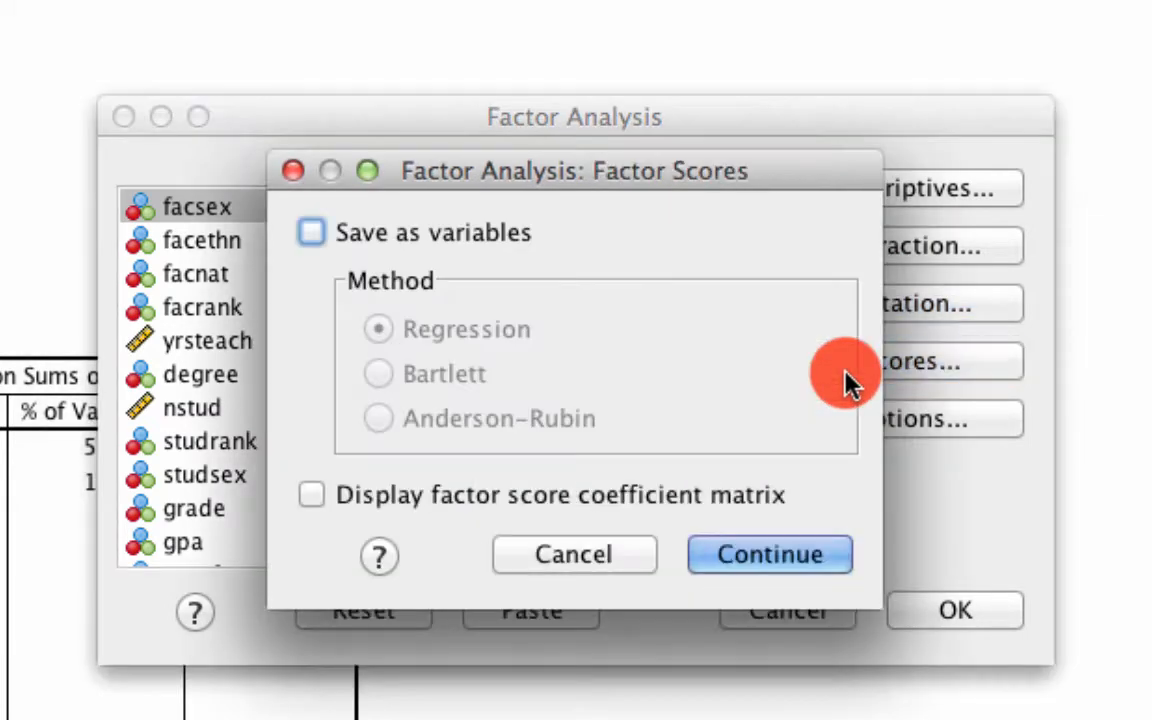
pyautogui.click(312, 232)
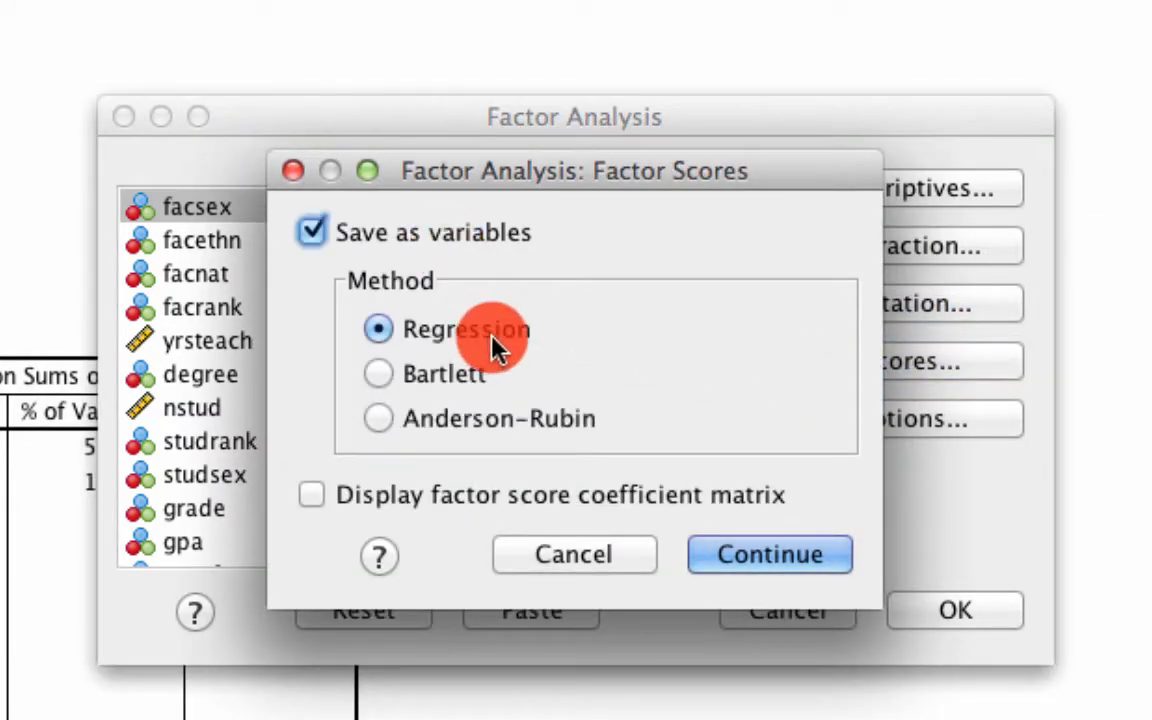
pyautogui.click(768, 554)
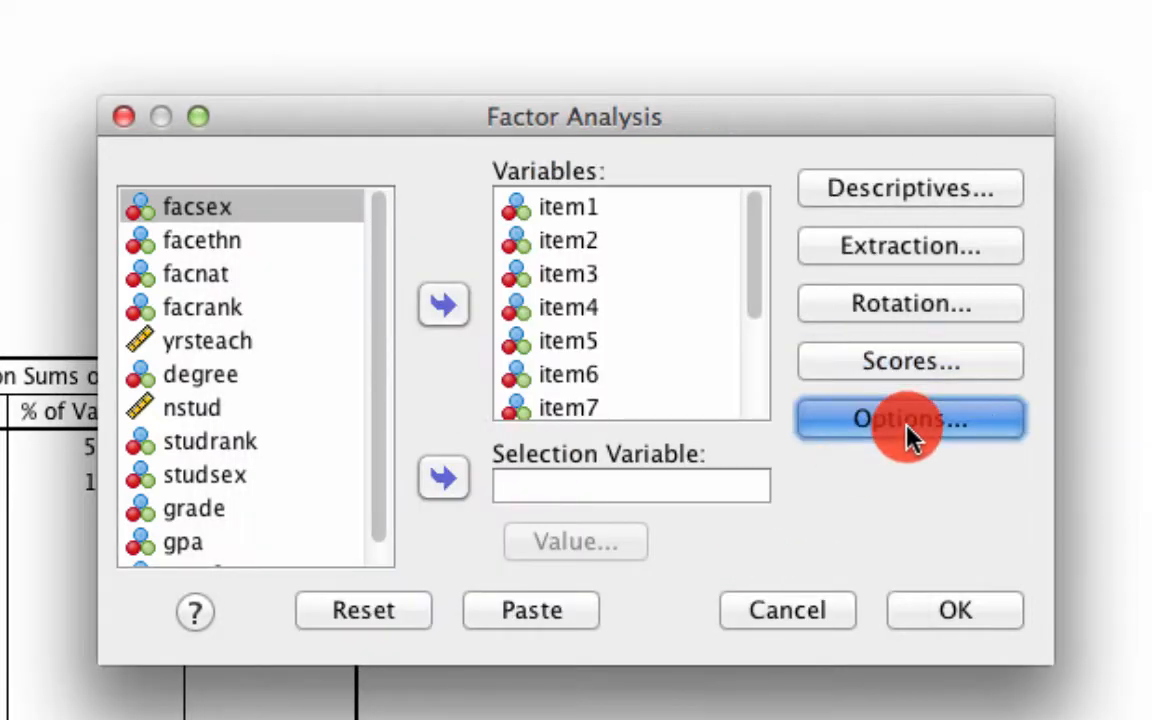
pyautogui.click(908, 418)
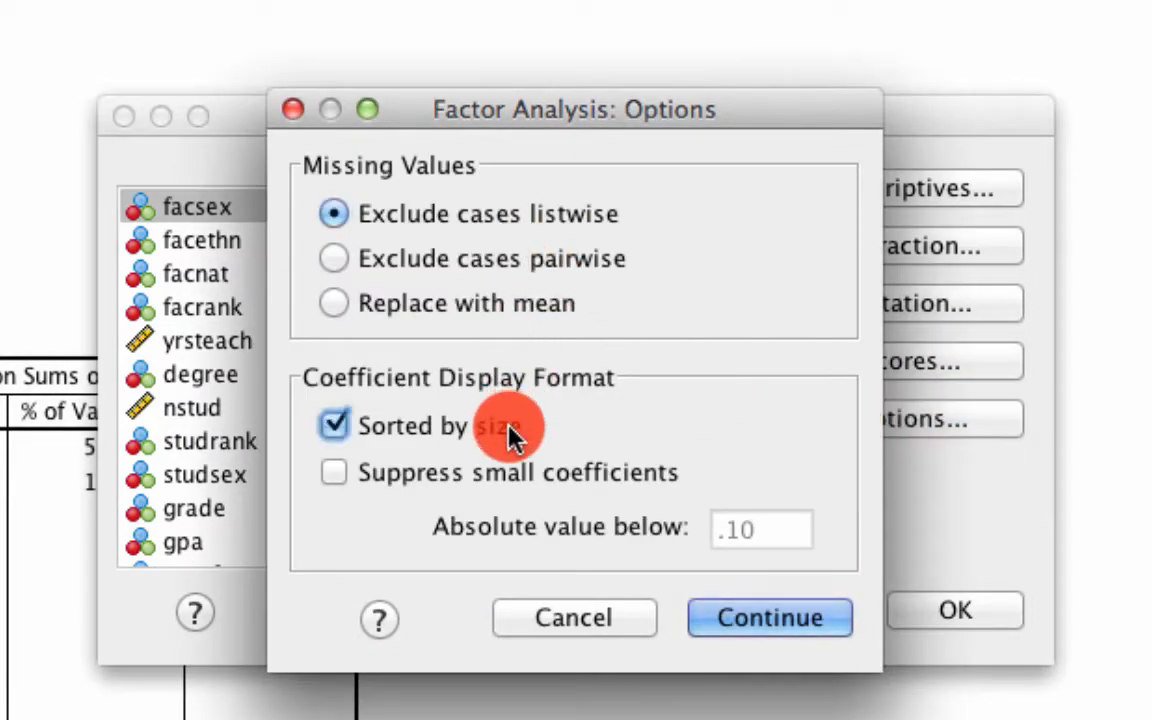
pyautogui.click(768, 616)
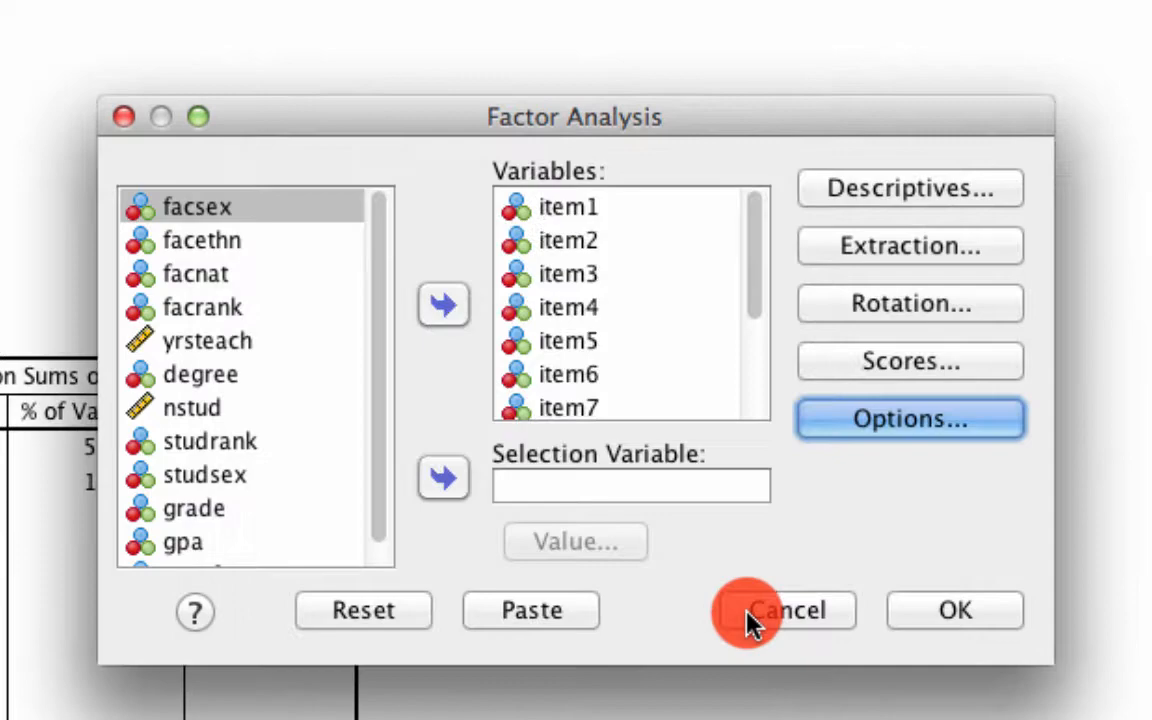
pyautogui.click(784, 610)
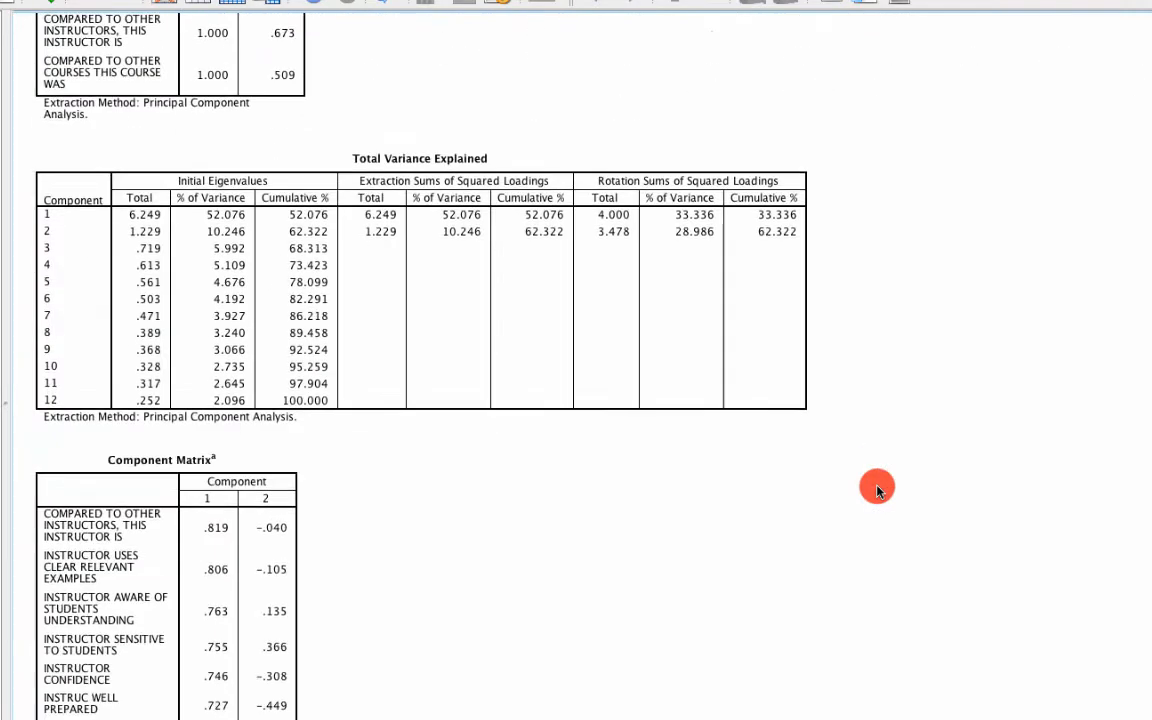
pyautogui.scroll(-3)
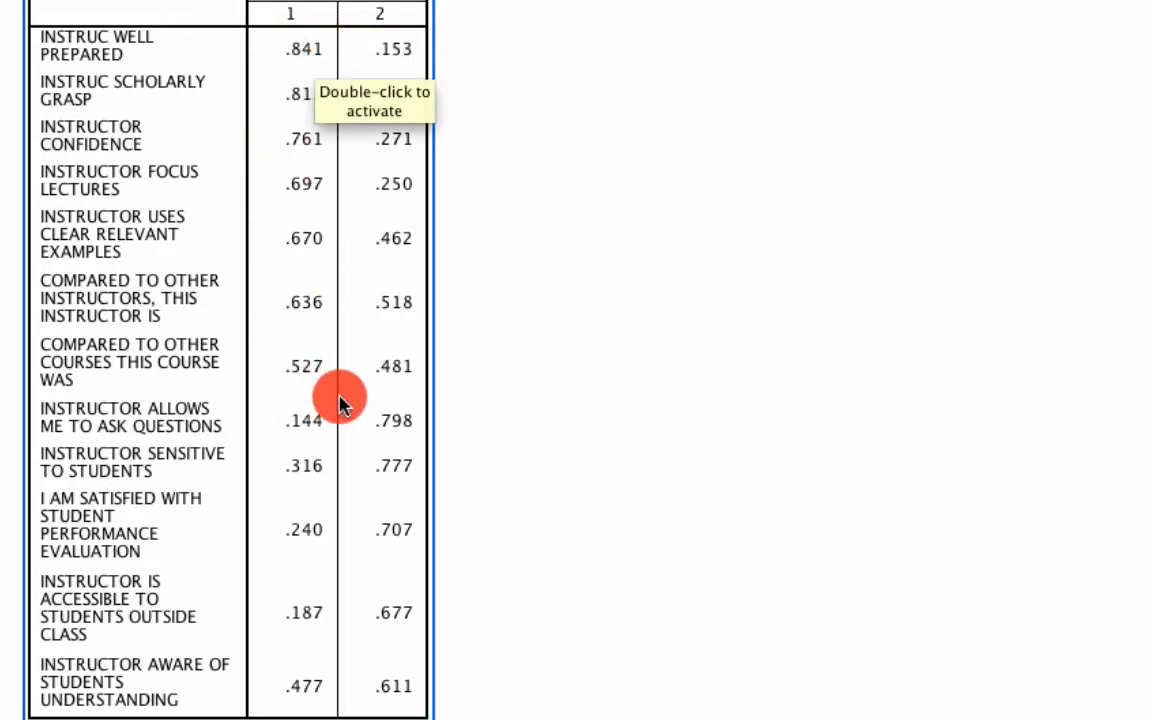
pyautogui.moveTo(396, 420)
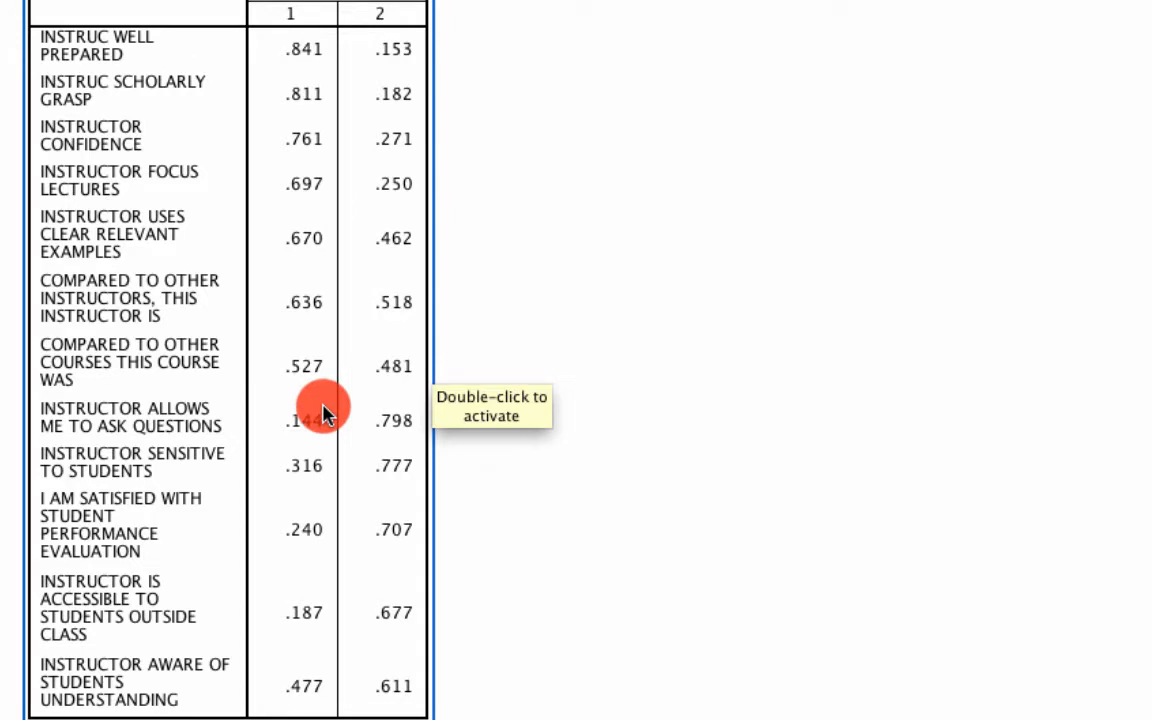
pyautogui.moveTo(296, 390)
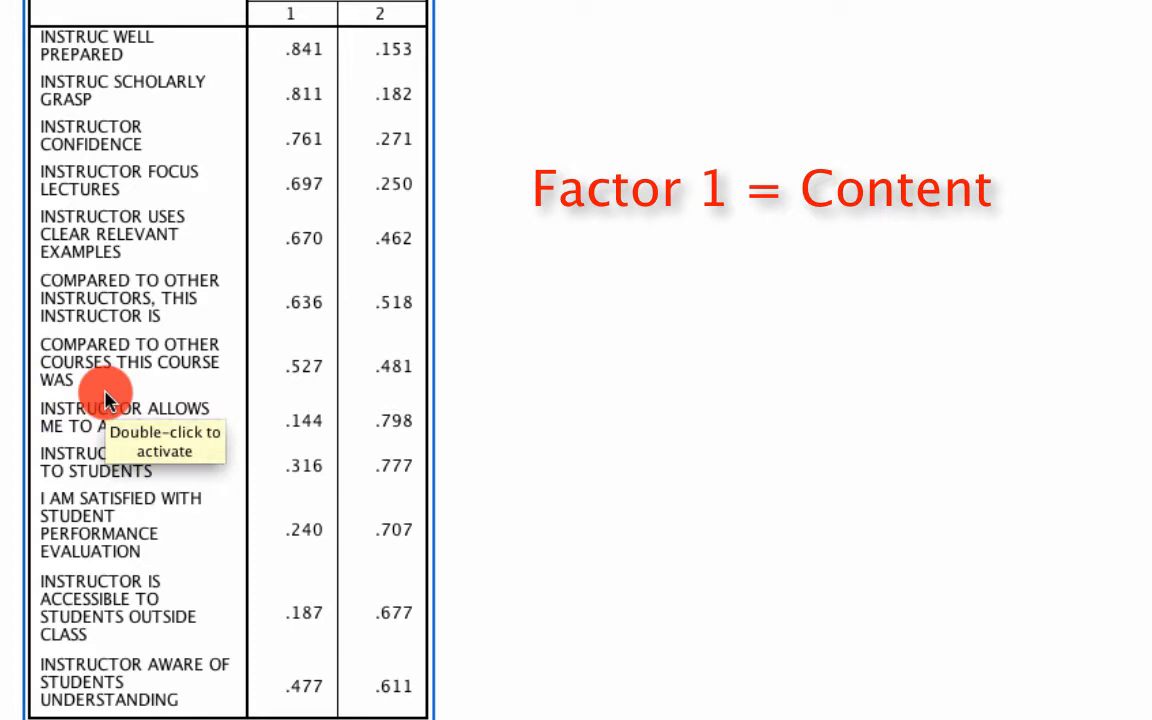
pyautogui.moveTo(416, 456)
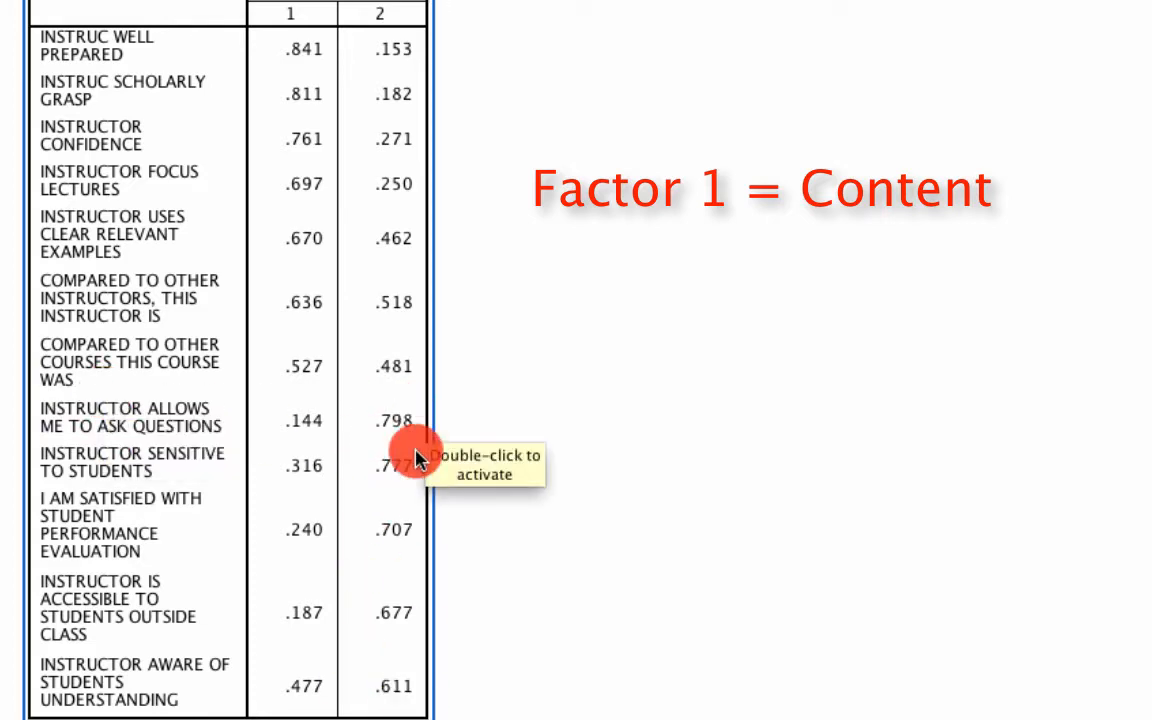
pyautogui.moveTo(244, 690)
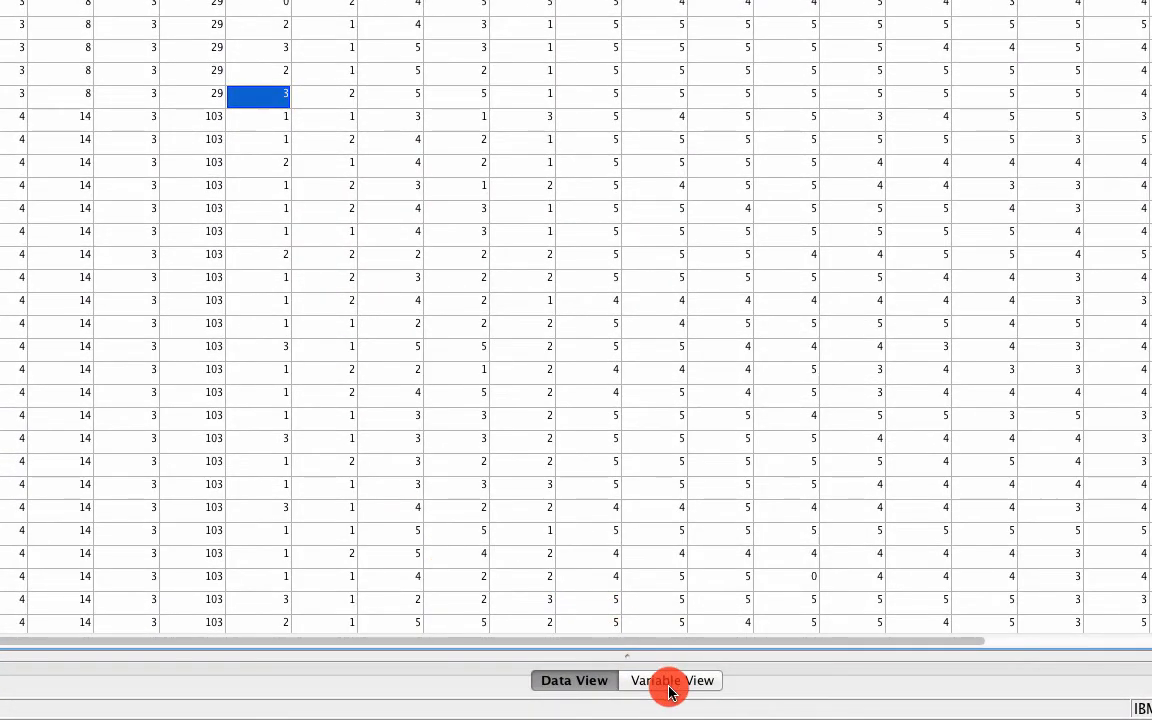
# - Rename FAC1_1 to Content and FAC2_1 to Feedback in Variable View, with matching labels
pyautogui.click(672, 680)
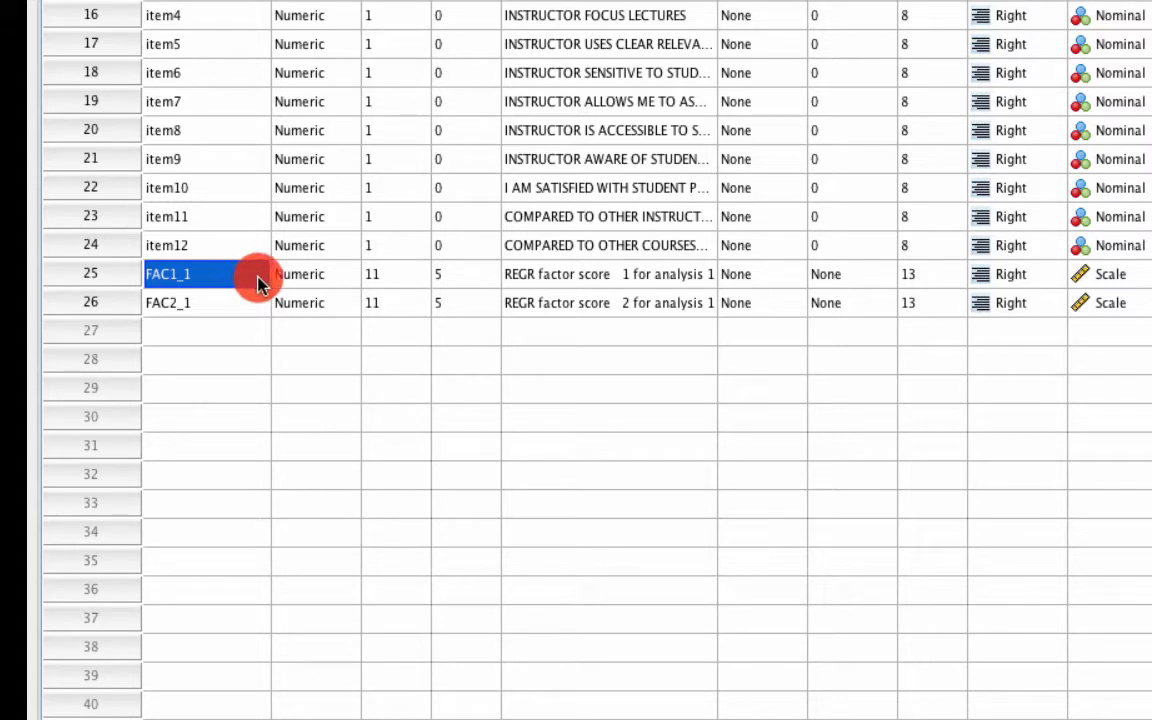
pyautogui.doubleClick(168, 272)
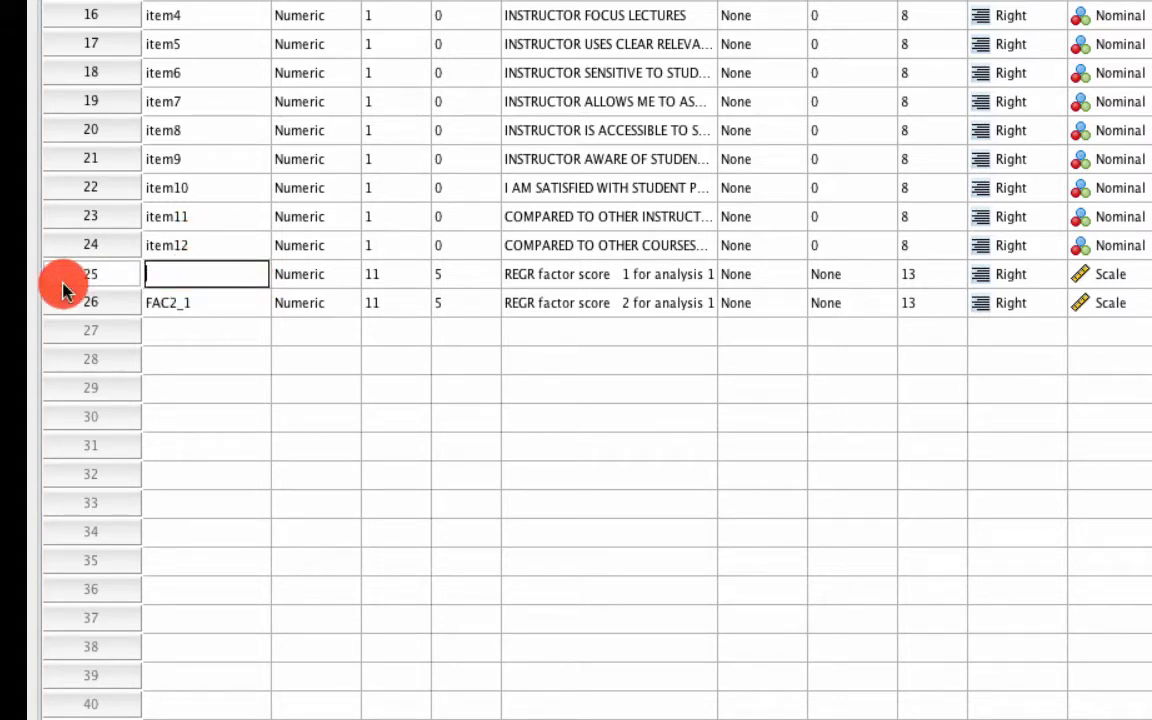
pyautogui.write('Content')
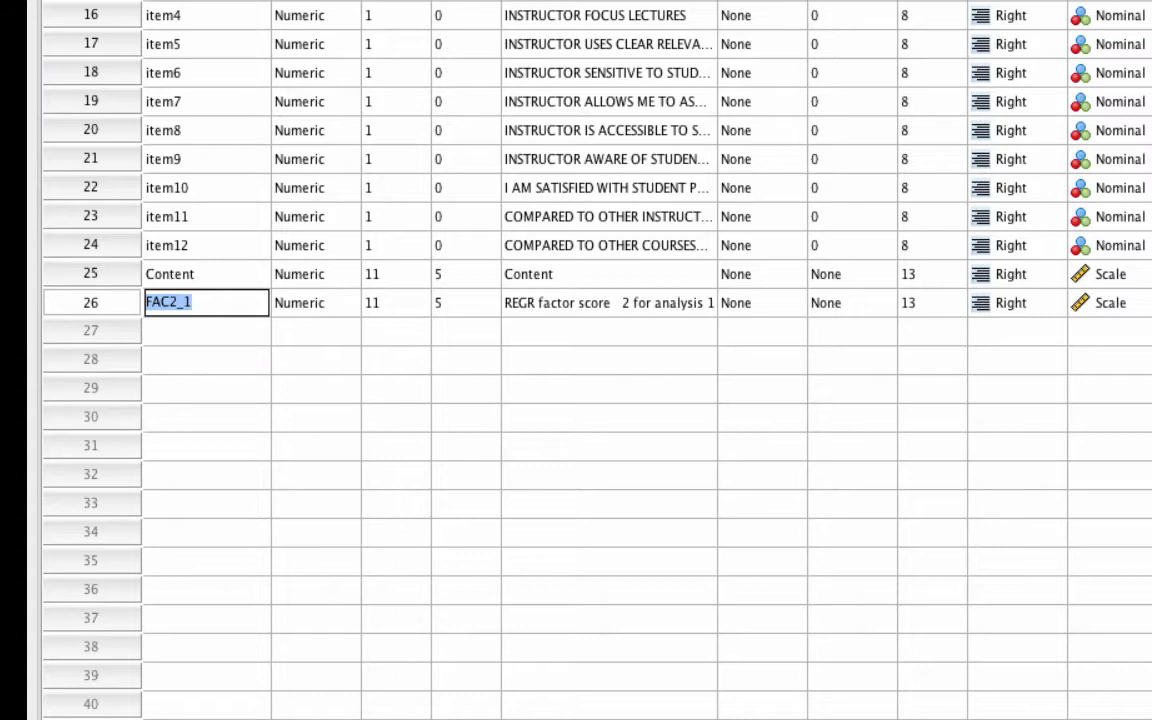
pyautogui.write('Feedback')
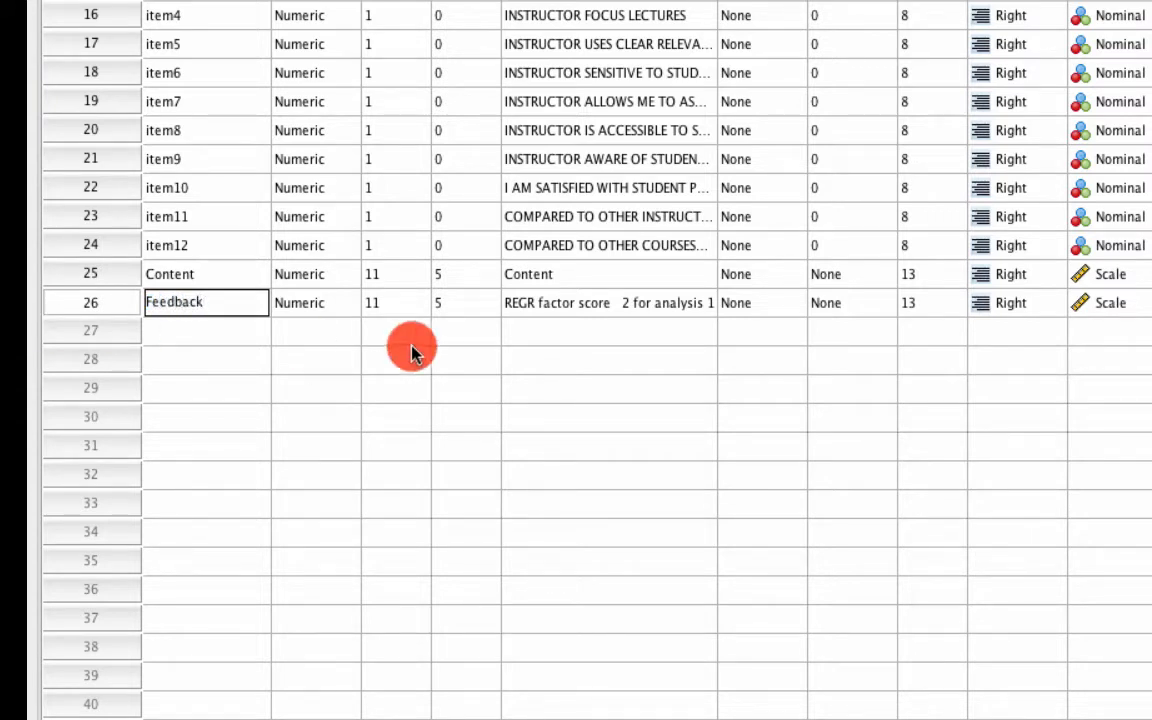
pyautogui.click(608, 302)
pyautogui.write('Feedback')
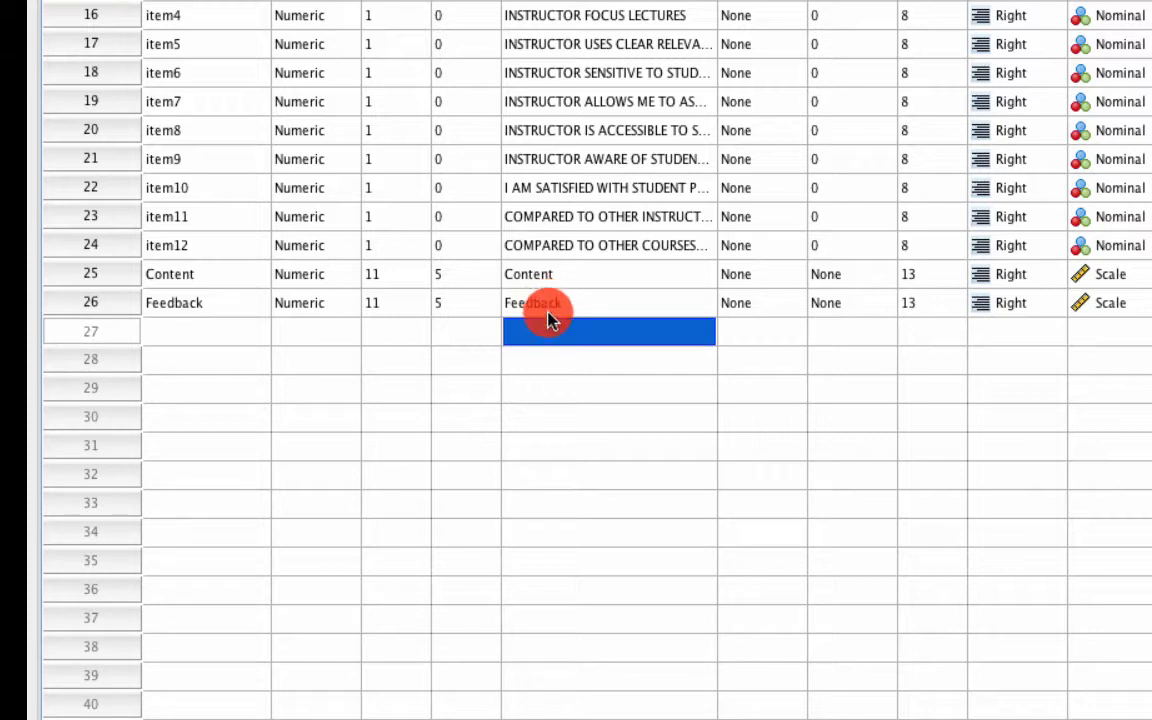
pyautogui.moveTo(516, 308)
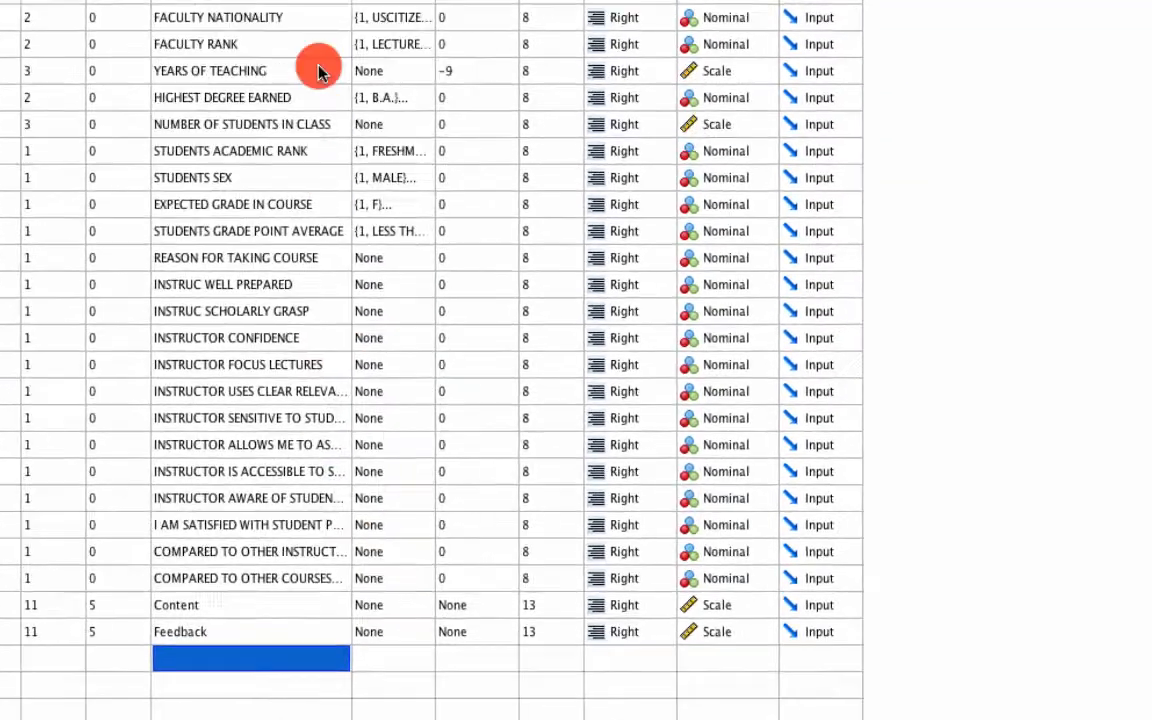
pyautogui.click(94, 12)
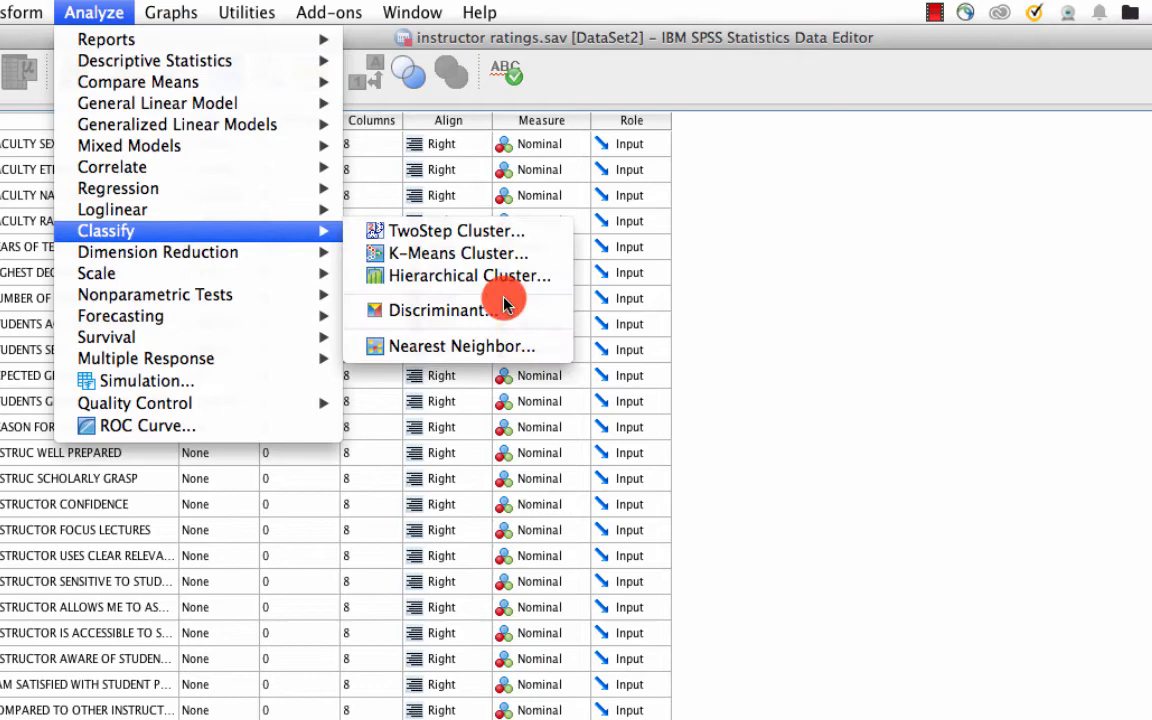
# - Cluster Content and Feedback hierarchically with a dendrogram plot and Ward's method
pyautogui.click(464, 276)
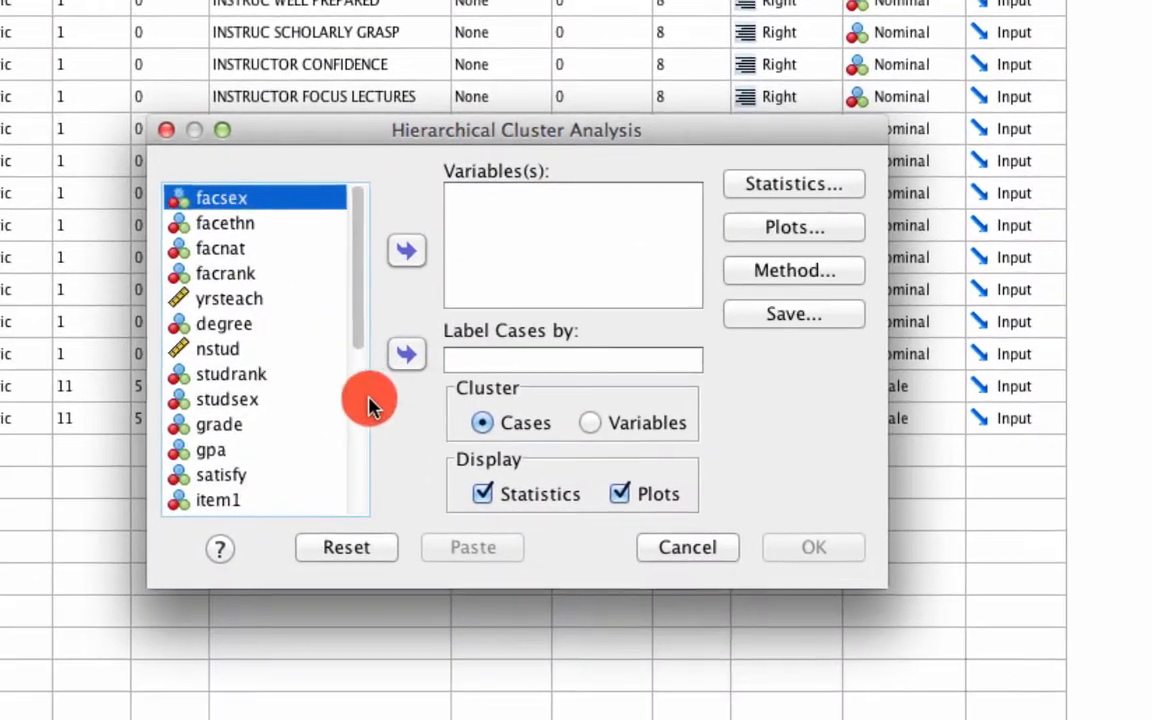
pyautogui.scroll(-3)
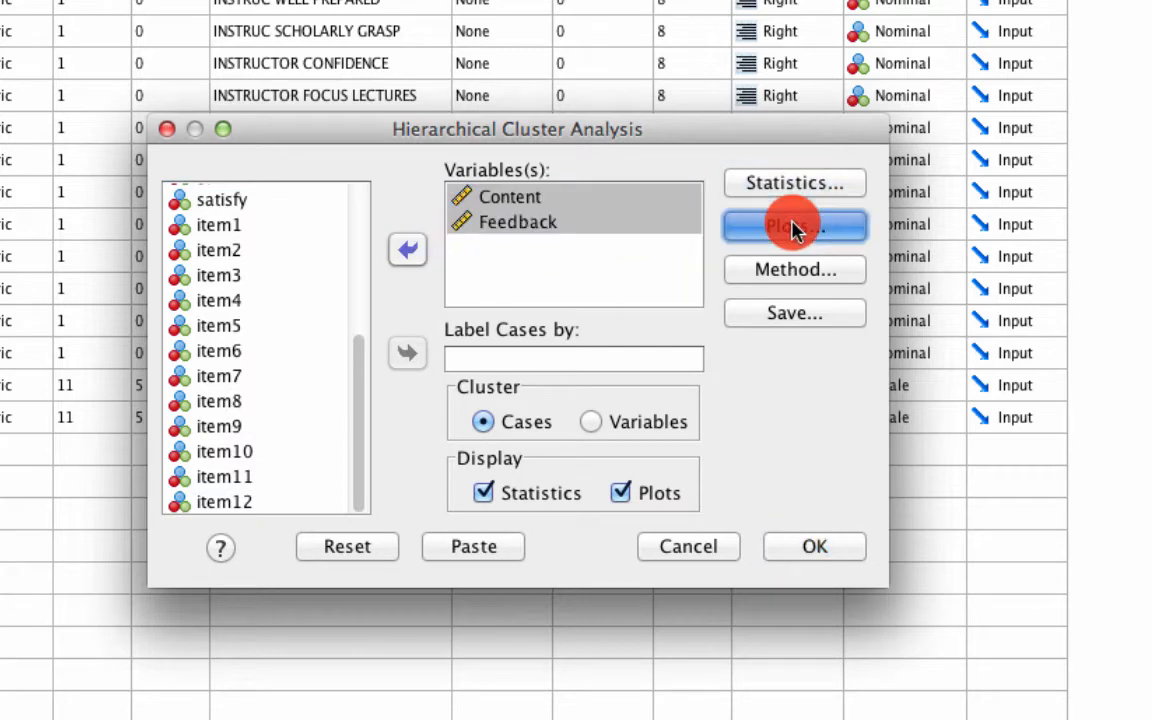
pyautogui.click(794, 224)
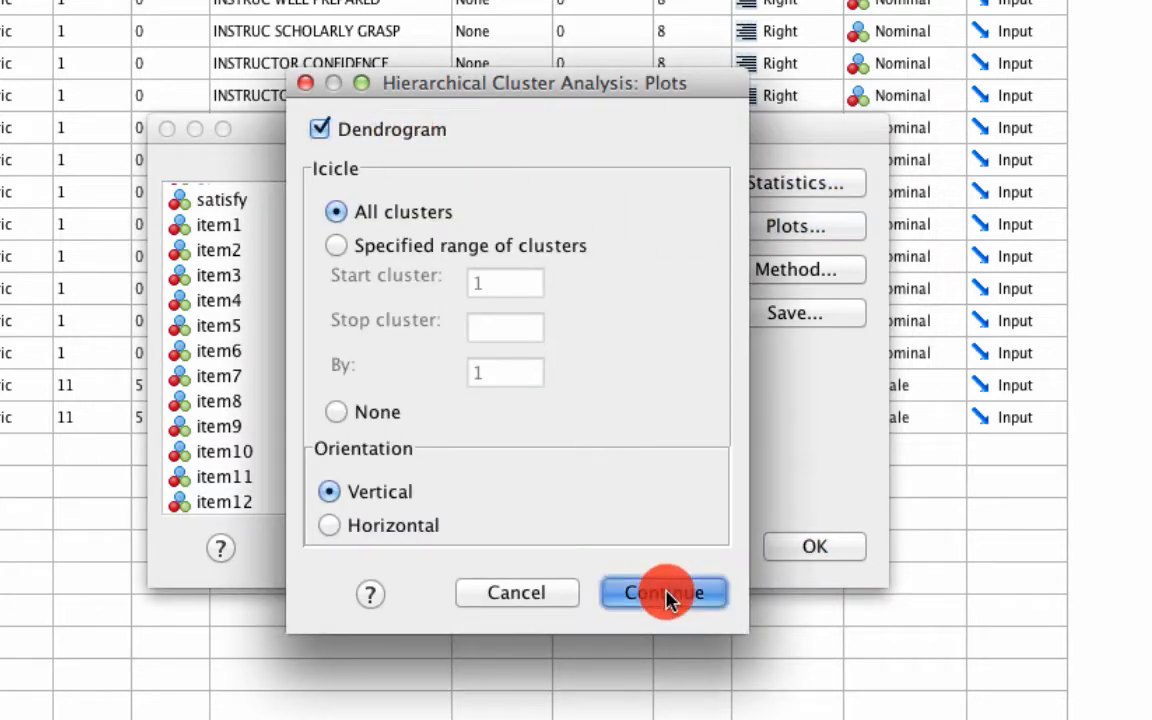
pyautogui.click(664, 592)
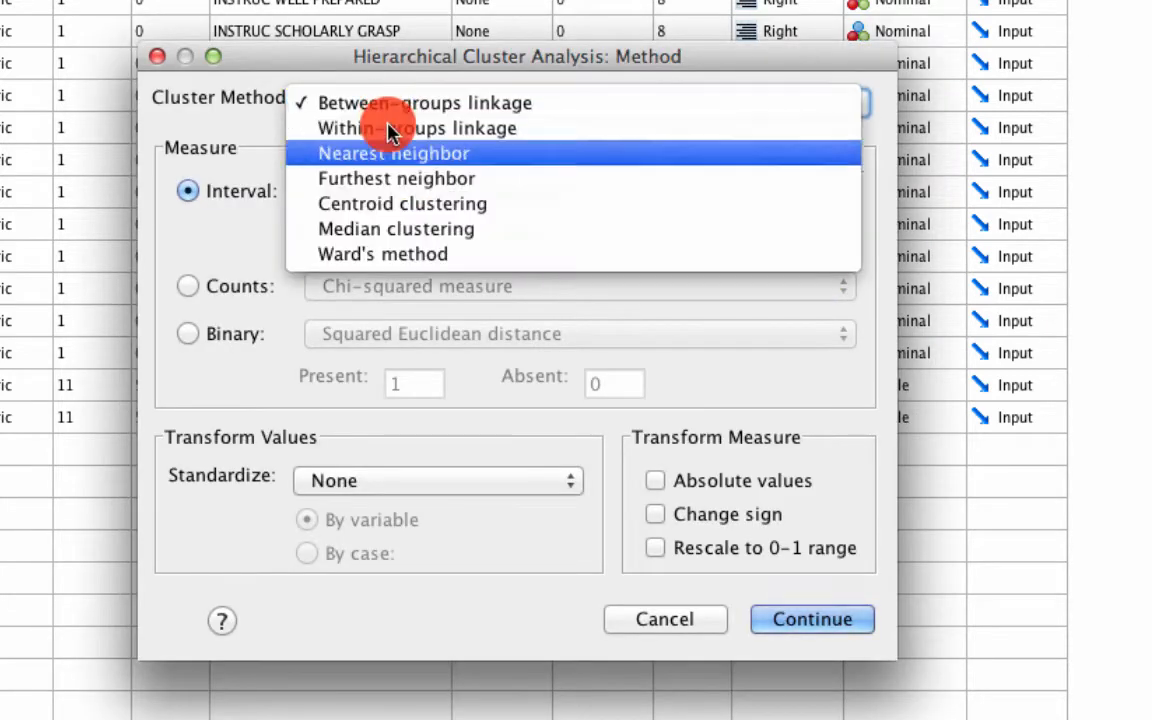
pyautogui.click(812, 620)
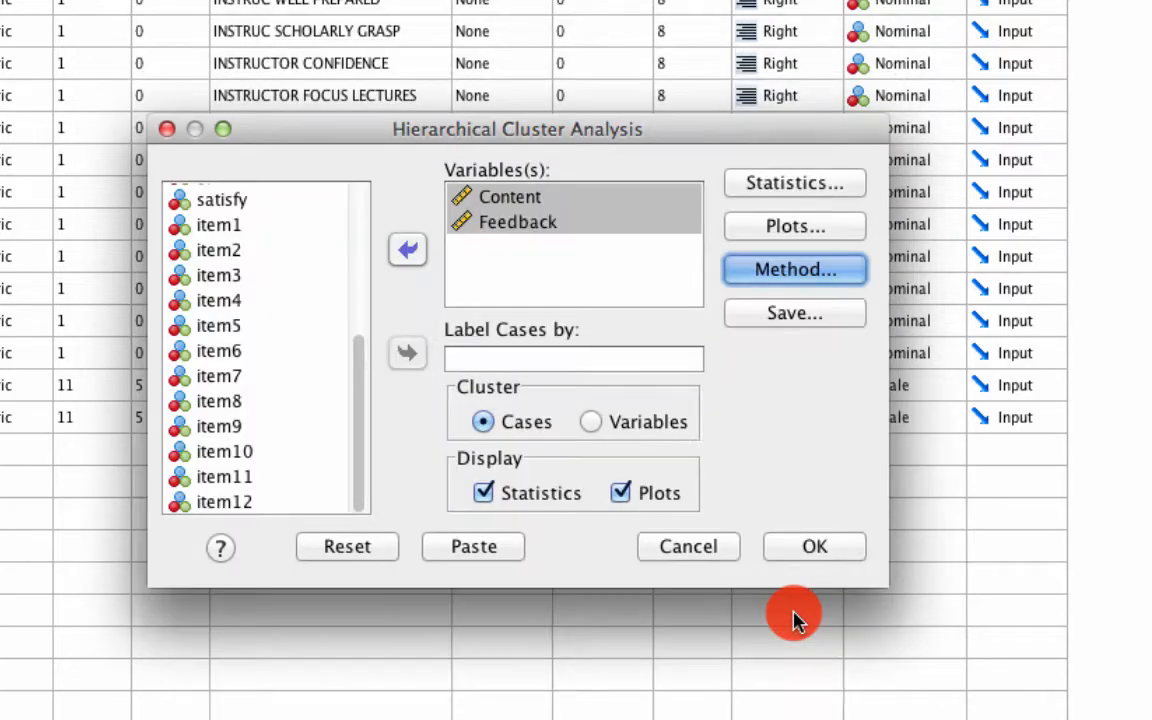
# - Run the hierarchical clustering and copy the Ward linkage dendrogram from the Viewer
pyautogui.click(814, 546)
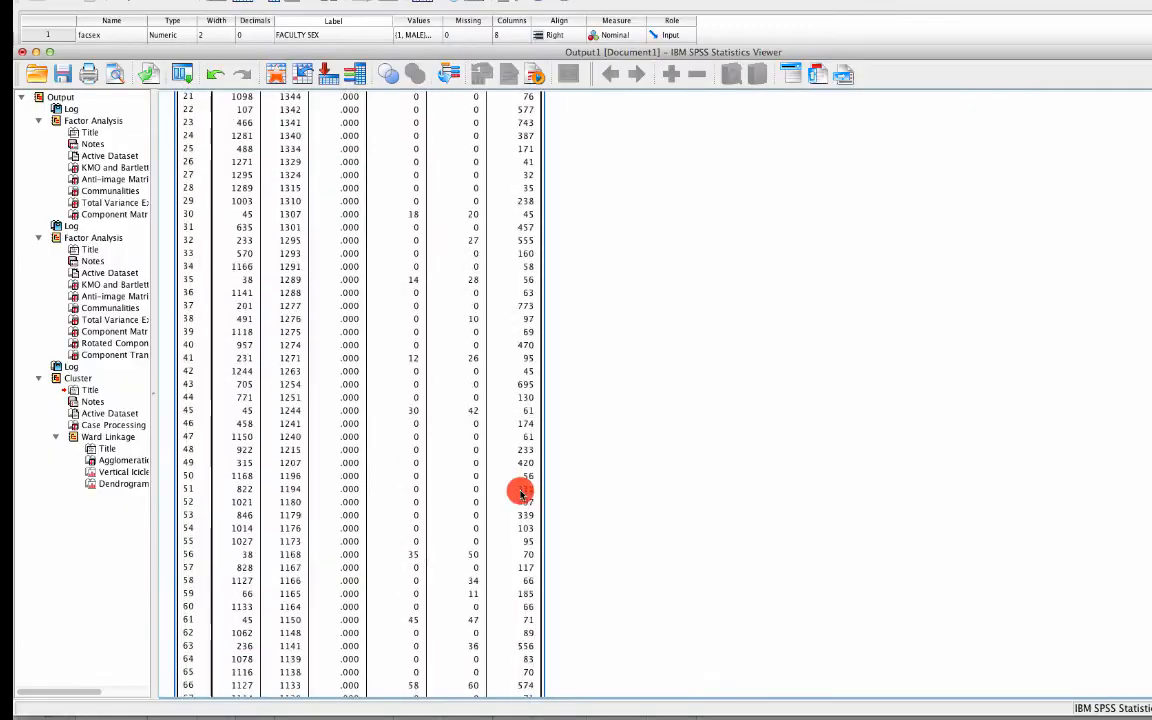
pyautogui.scroll(-3)
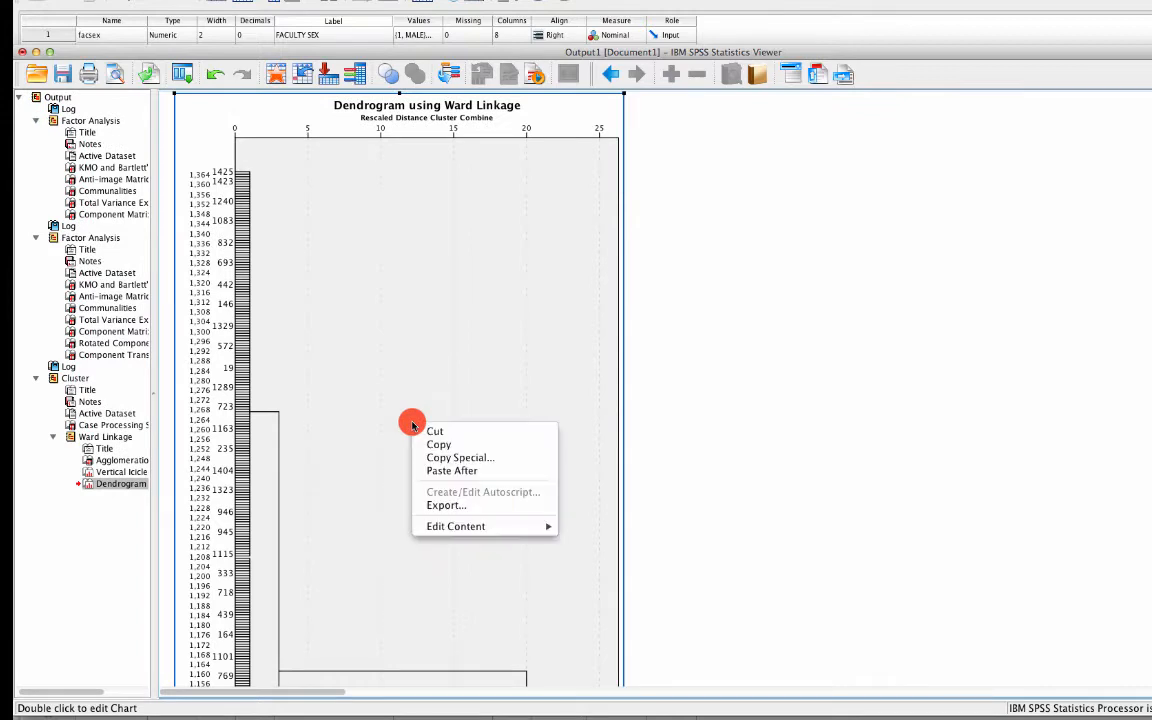
pyautogui.click(460, 456)
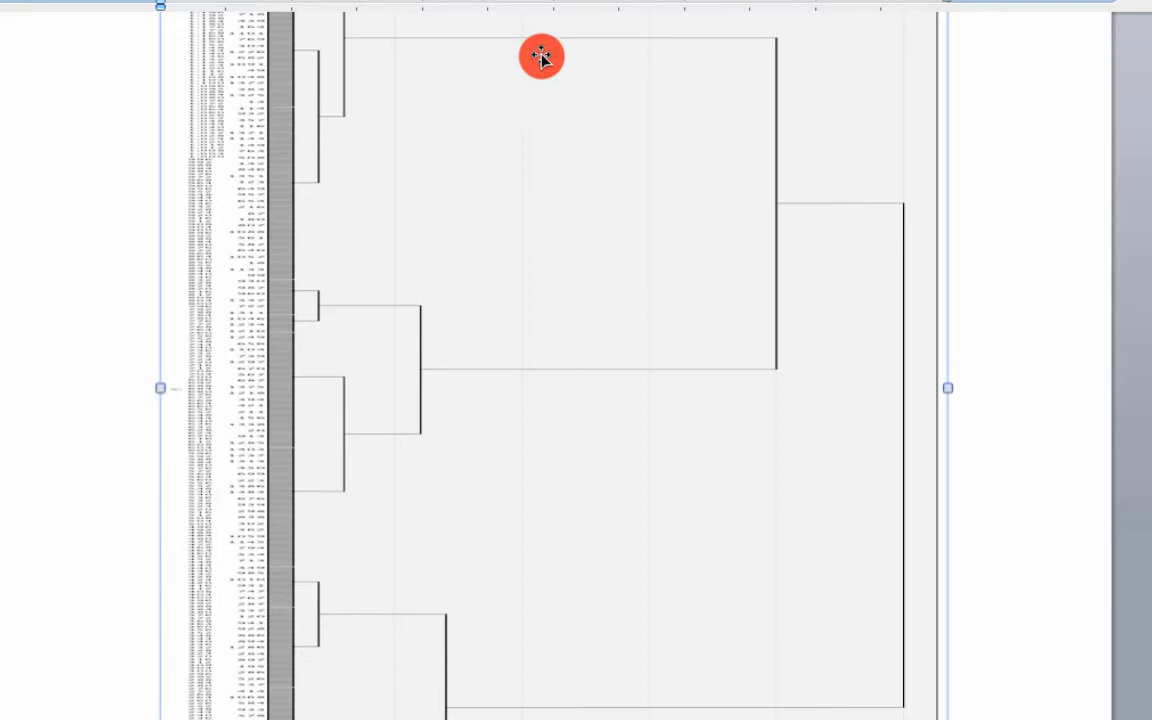
pyautogui.moveTo(500, 18)
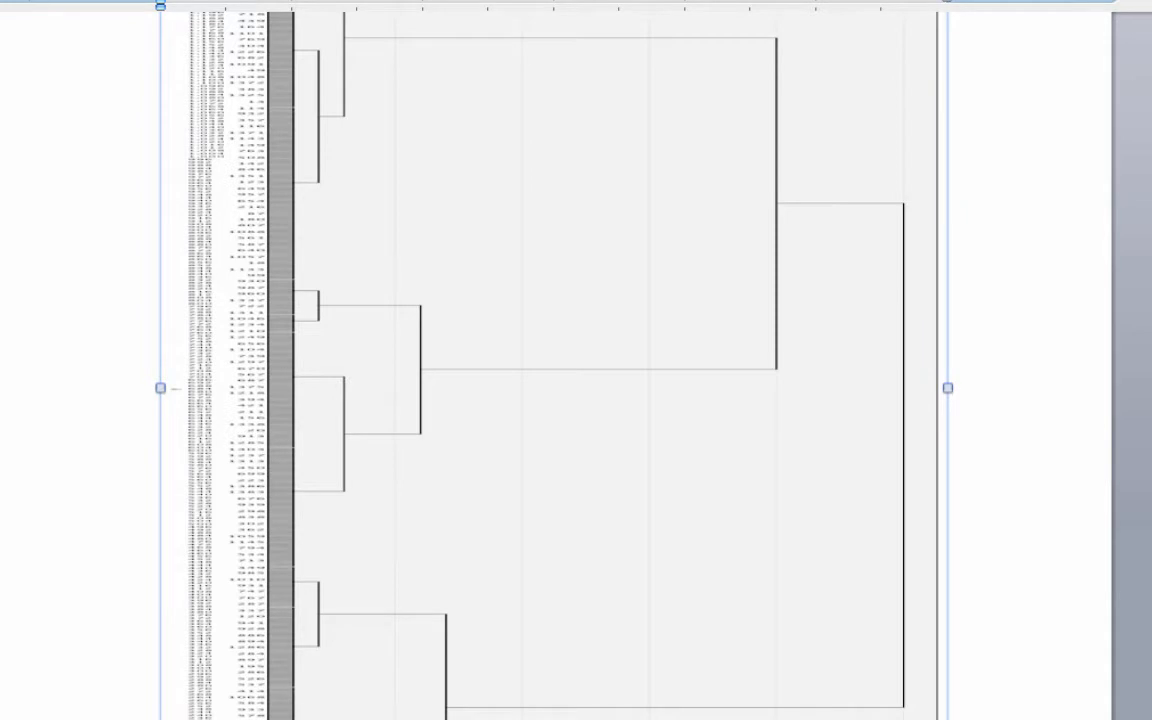
# - Return from the Word document with the pasted dendrogram to the SPSS Data Editor
pyautogui.click(216, 580)
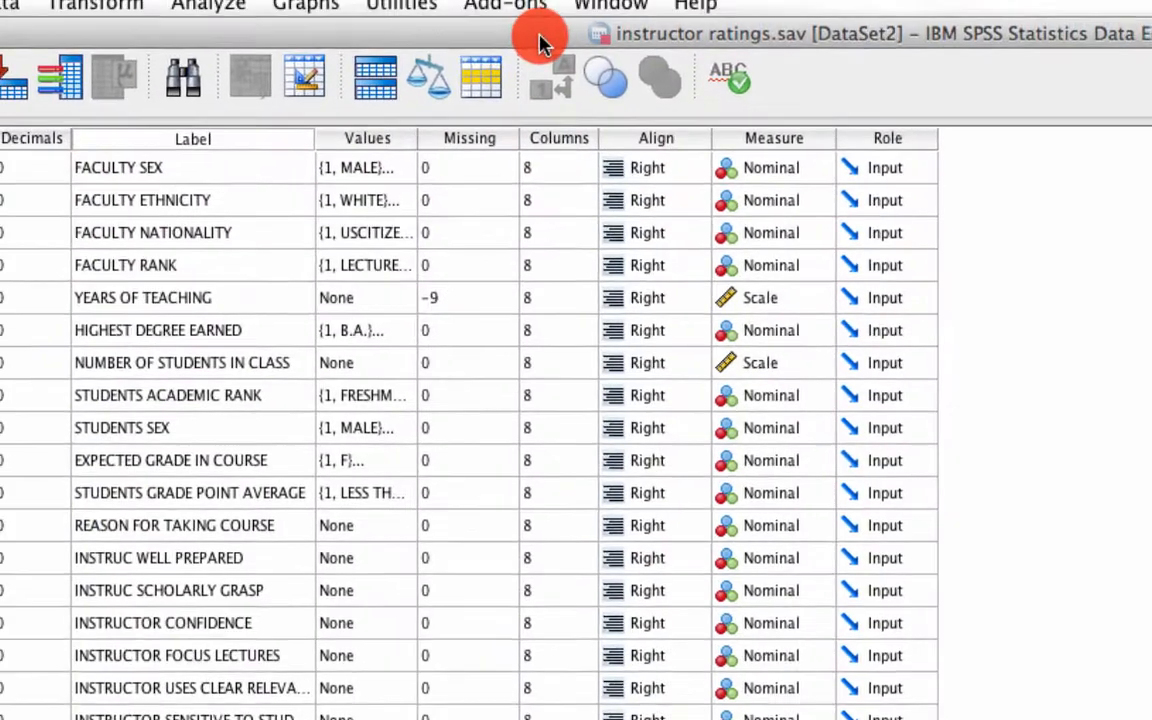
# - Start a K-means cluster analysis on Content and Feedback with 3 clusters
pyautogui.click(208, 8)
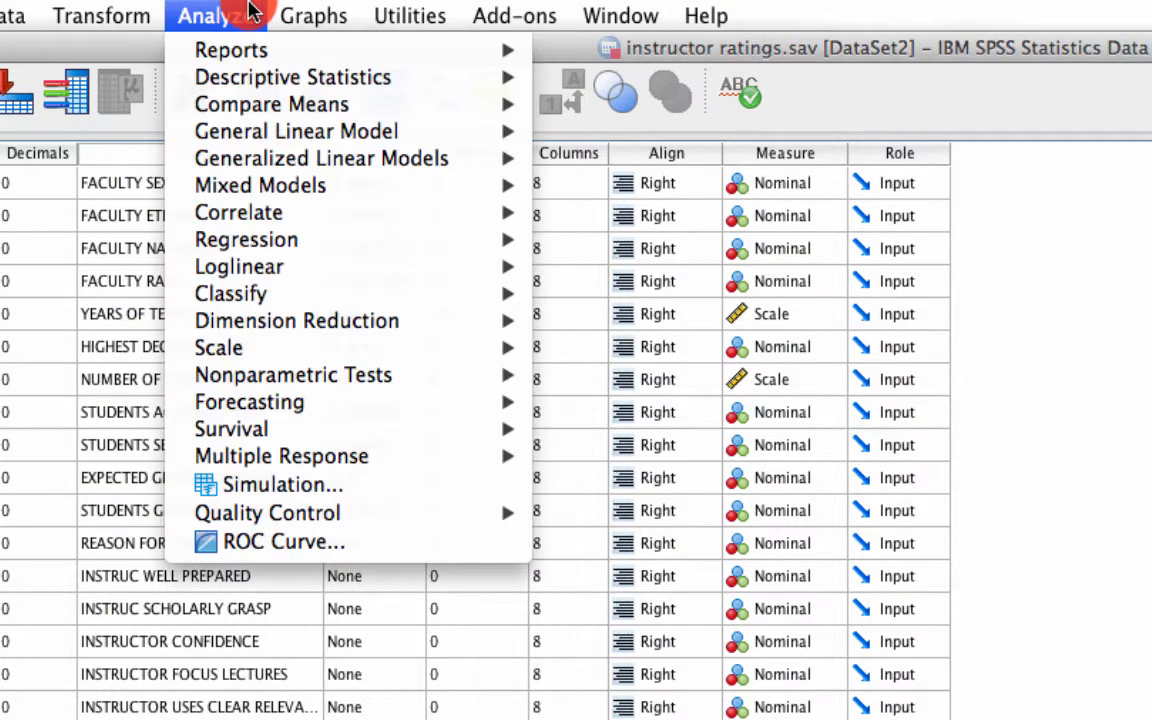
pyautogui.moveTo(232, 290)
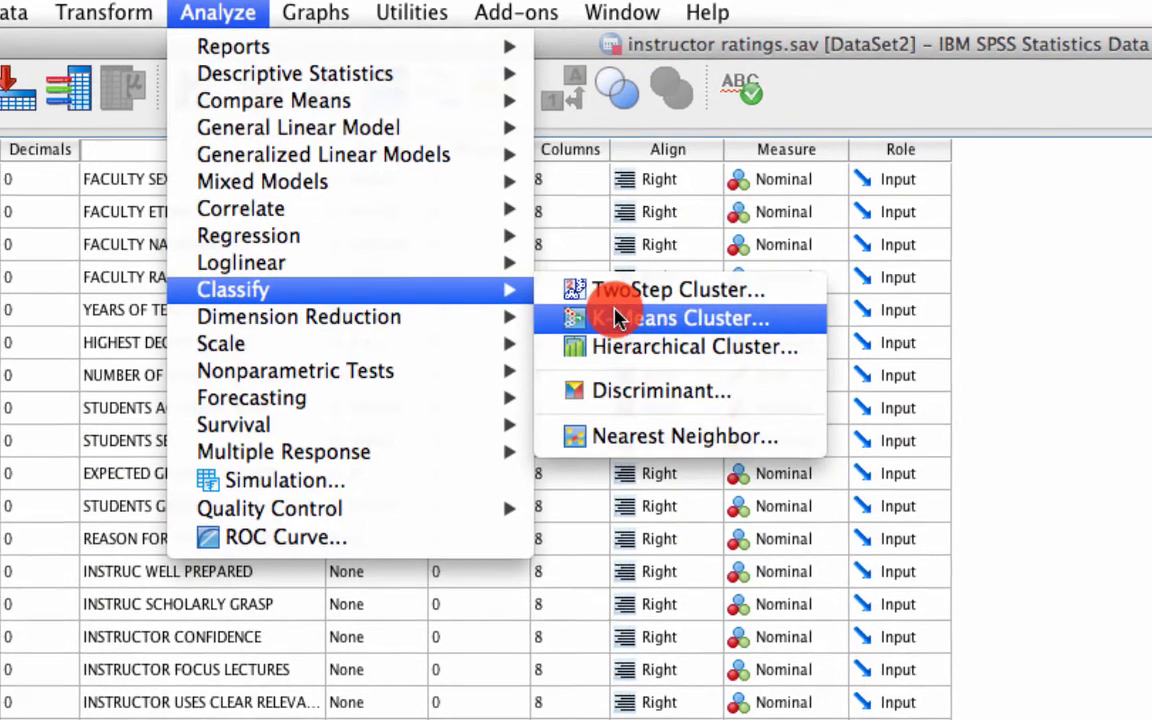
pyautogui.click(690, 318)
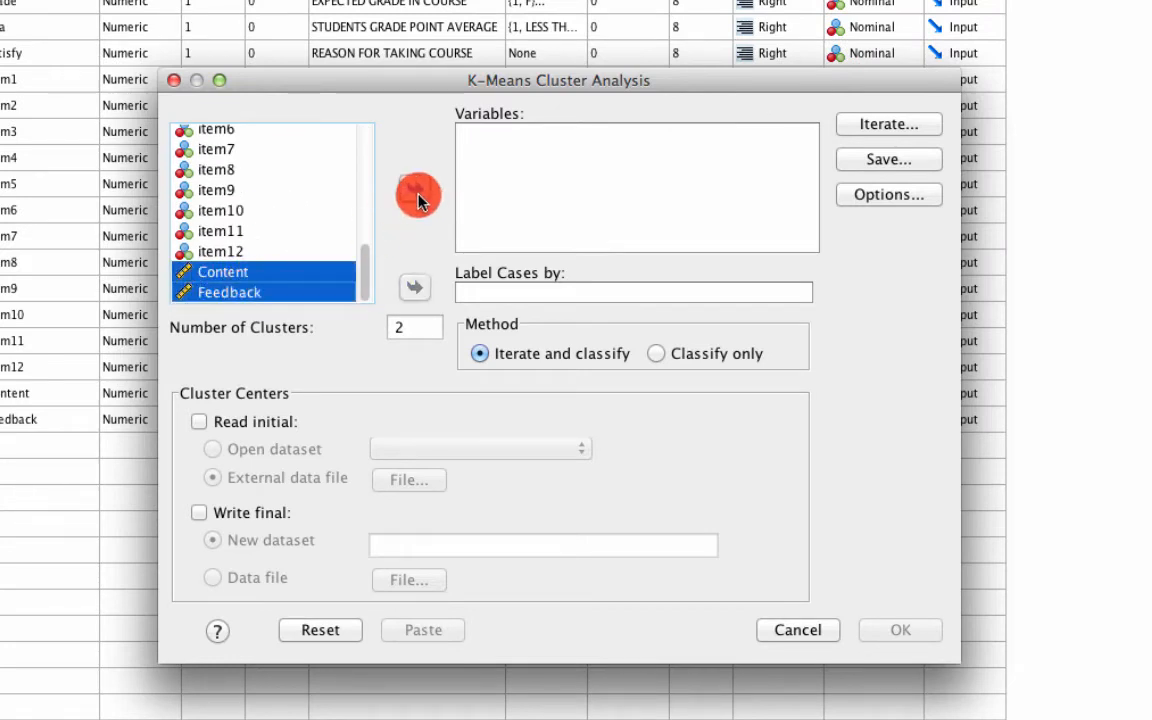
pyautogui.click(414, 188)
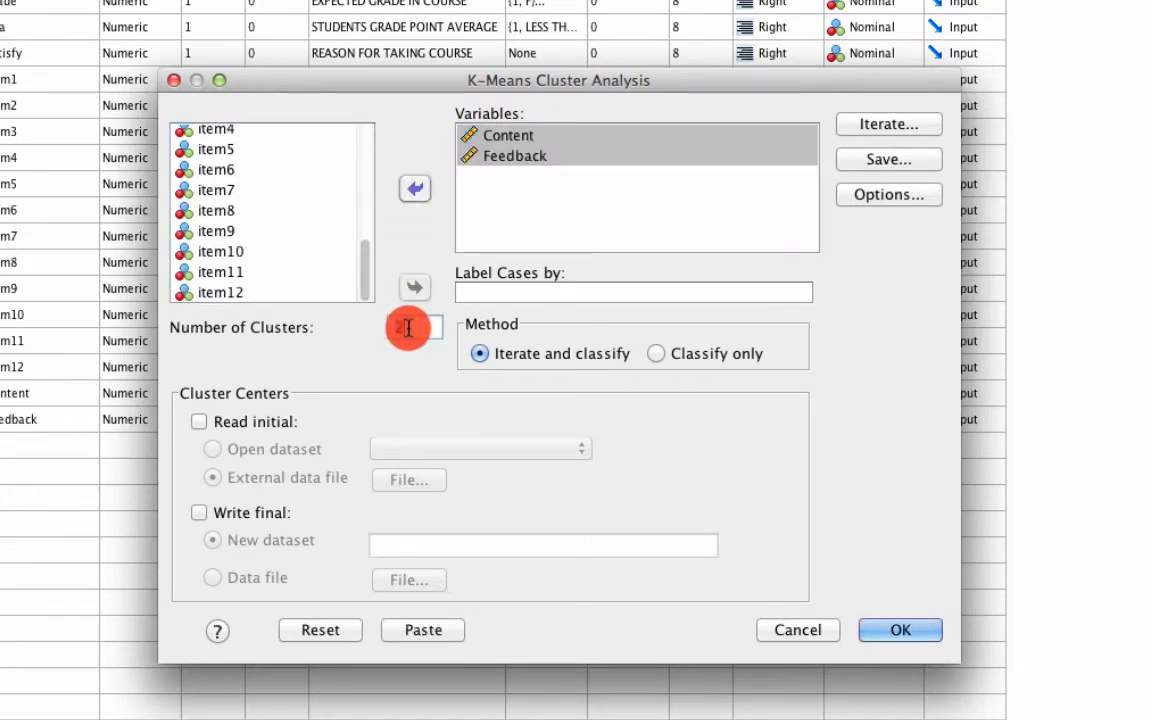
pyautogui.write('3')
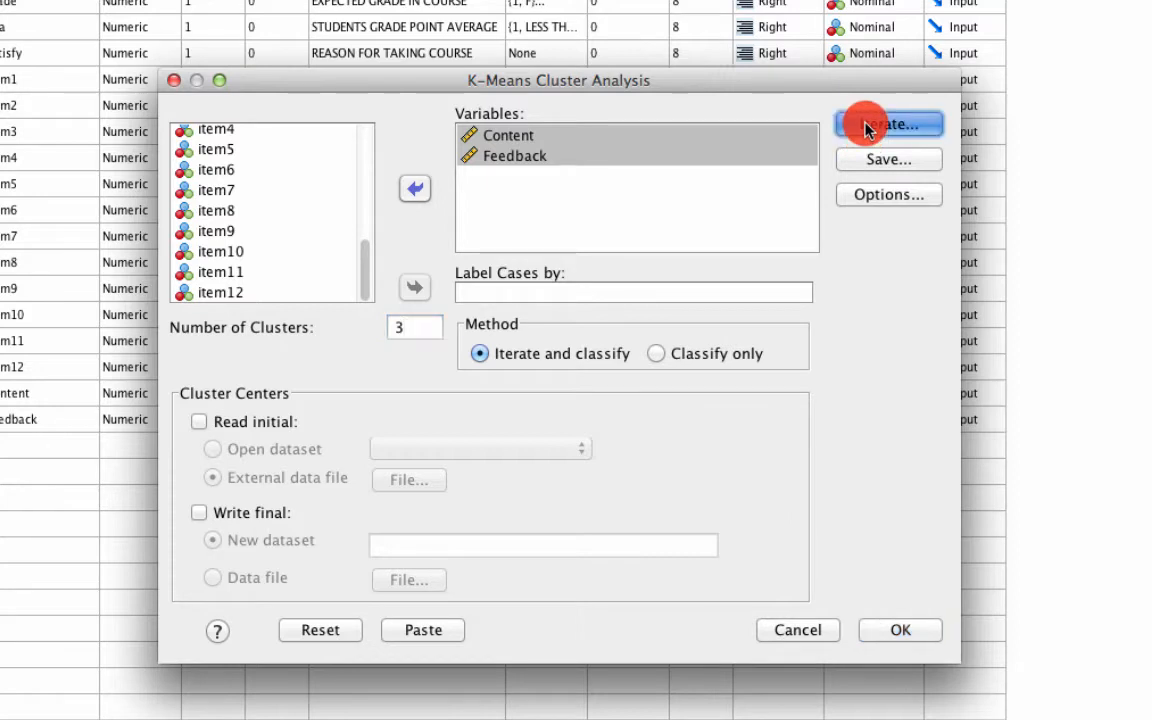
# - Confirm the iteration settings, save cluster membership for each case, and run the clustering
pyautogui.click(888, 124)
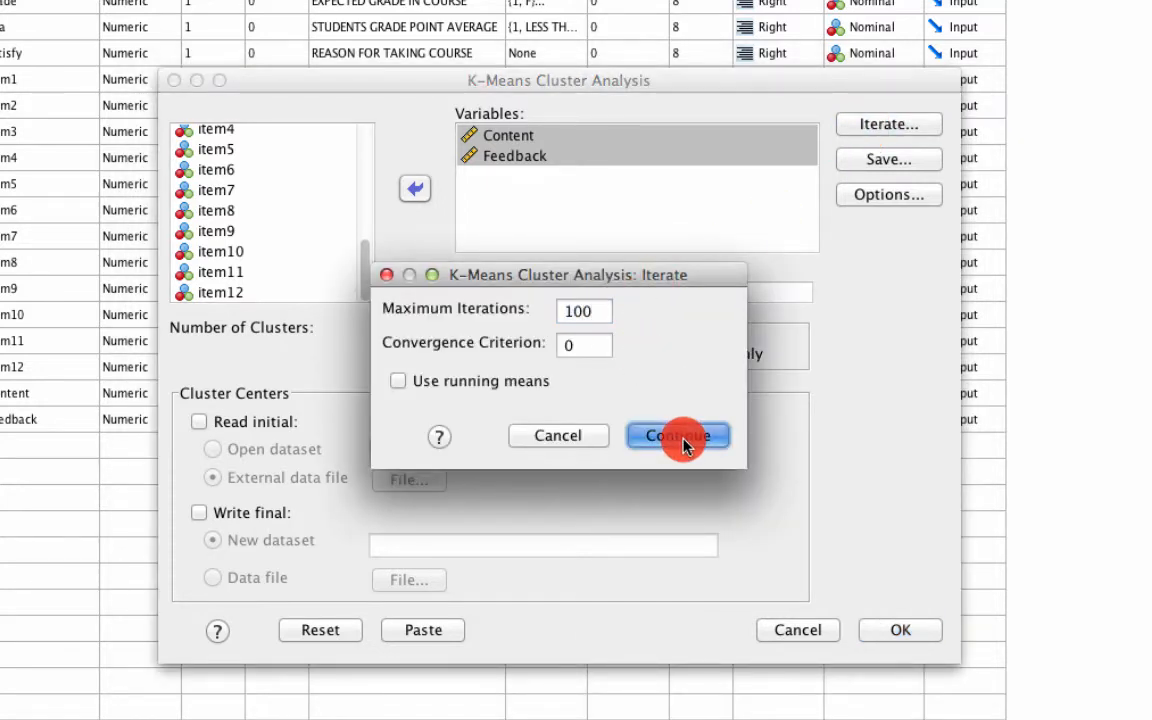
pyautogui.click(678, 436)
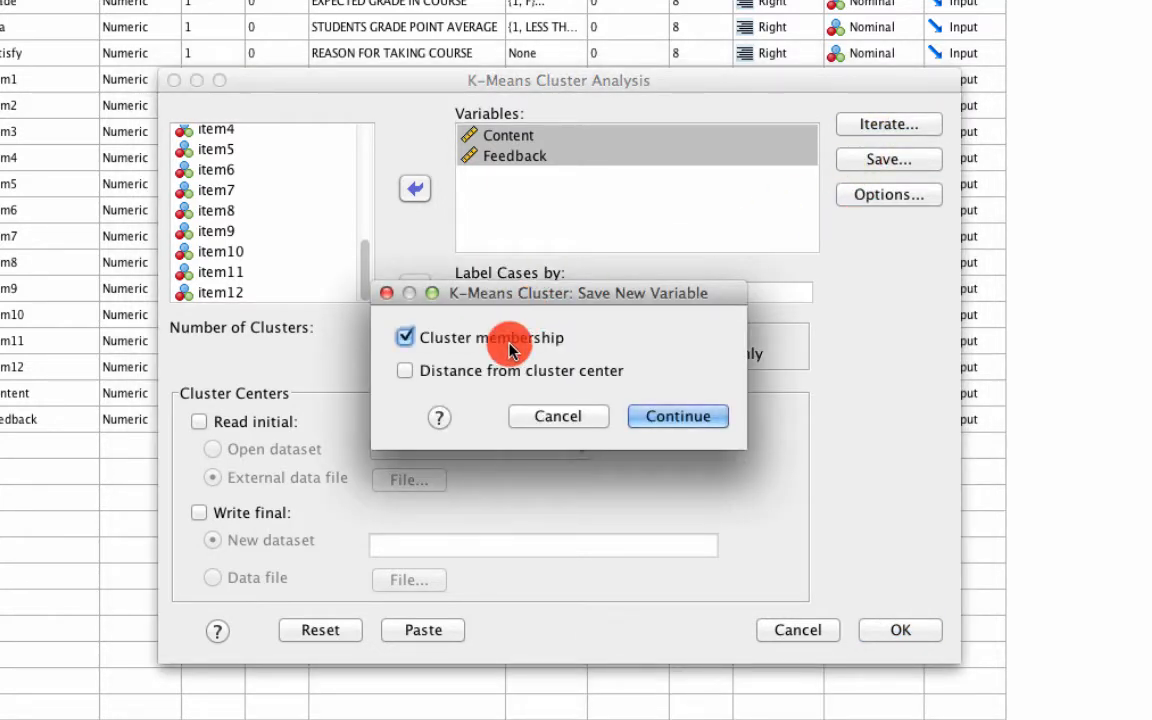
pyautogui.click(676, 416)
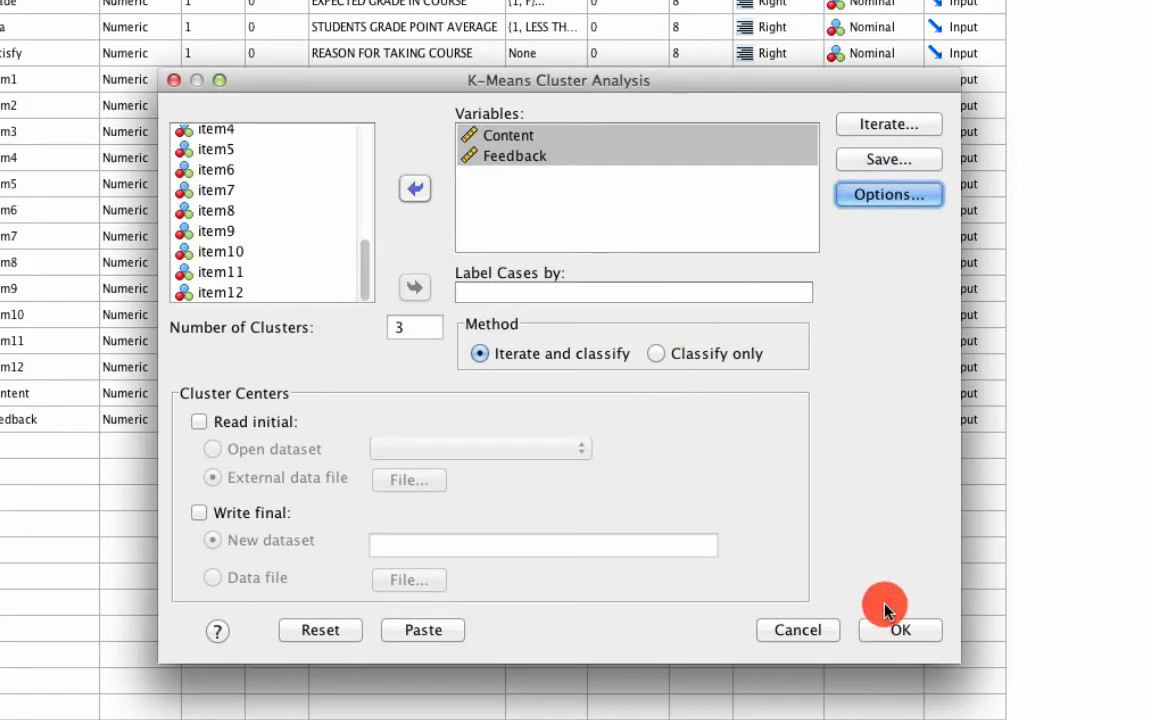
pyautogui.click(900, 630)
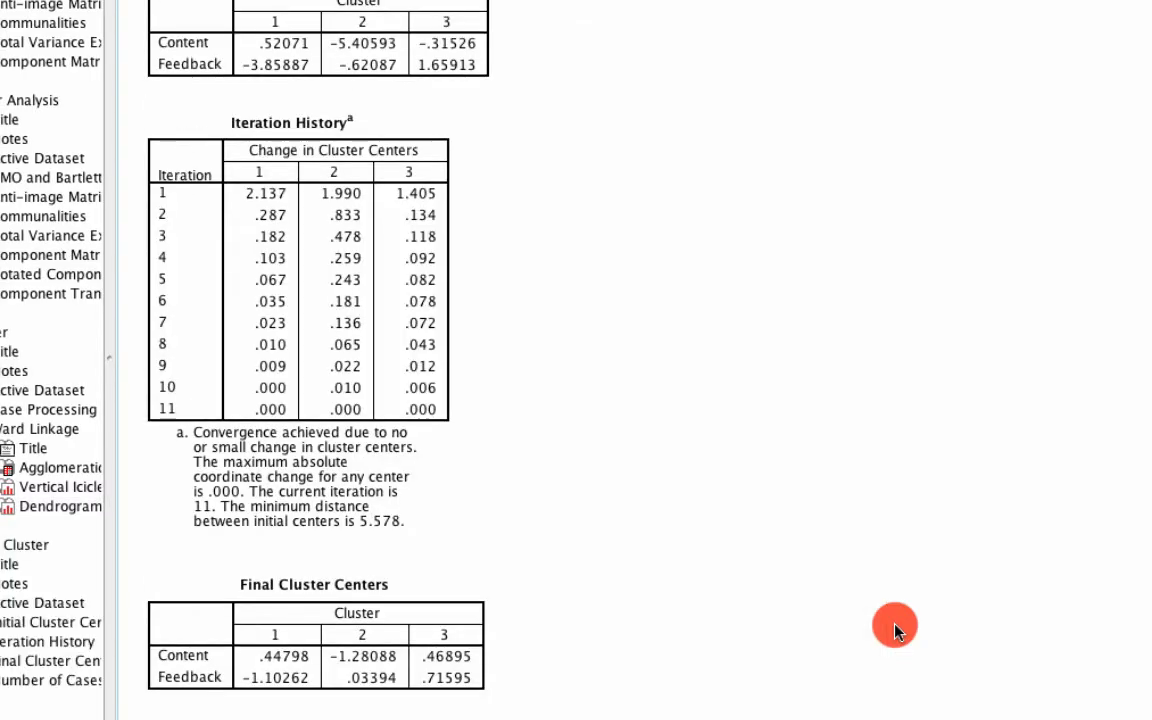
# - Review the K-means cluster sizes: 402, 361 and 602 valid cases, 63 missing
pyautogui.scroll(-3)
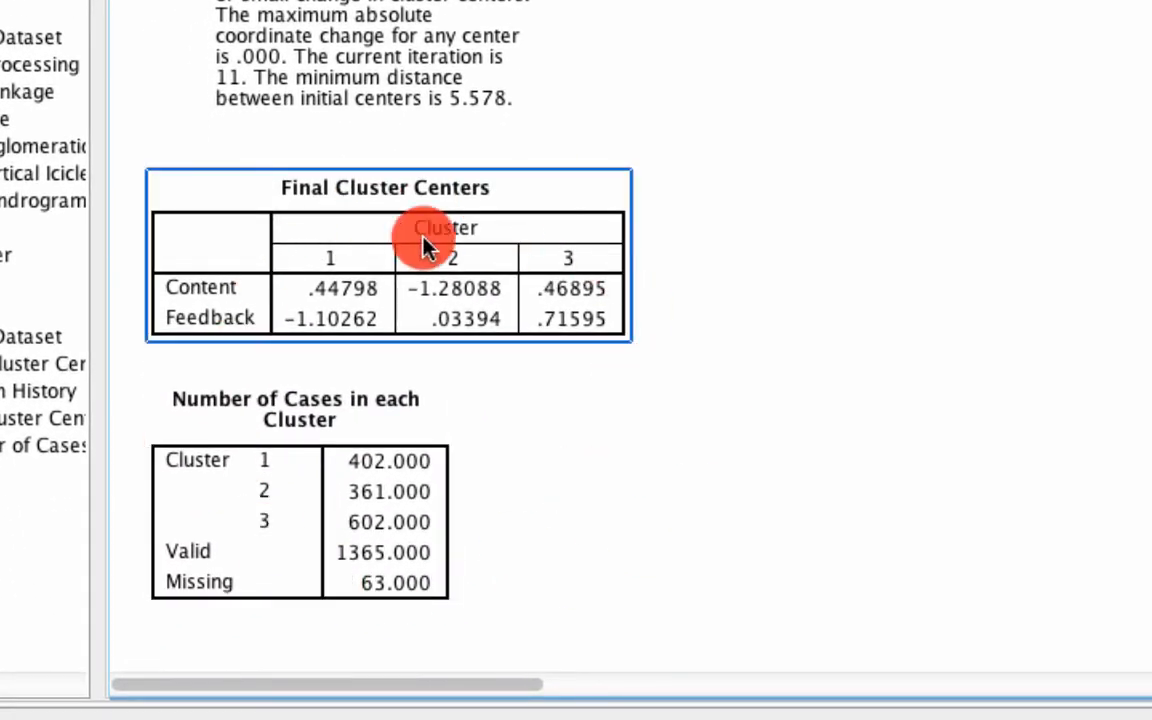
pyautogui.moveTo(336, 258)
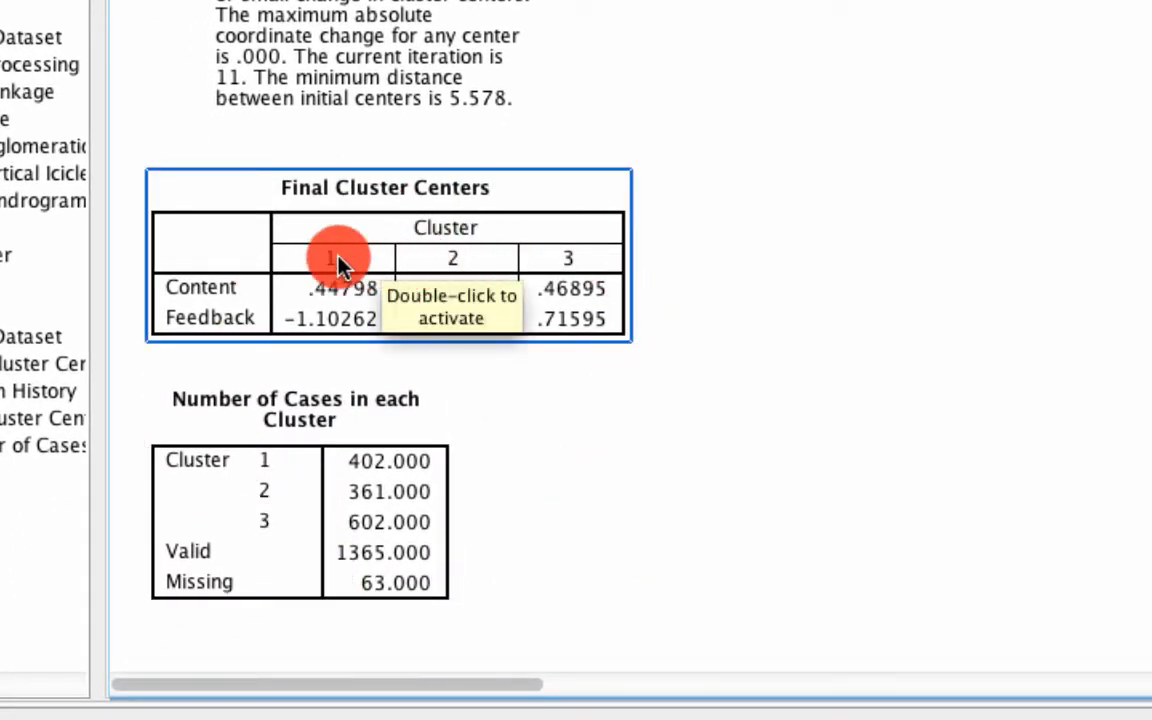
pyautogui.moveTo(344, 324)
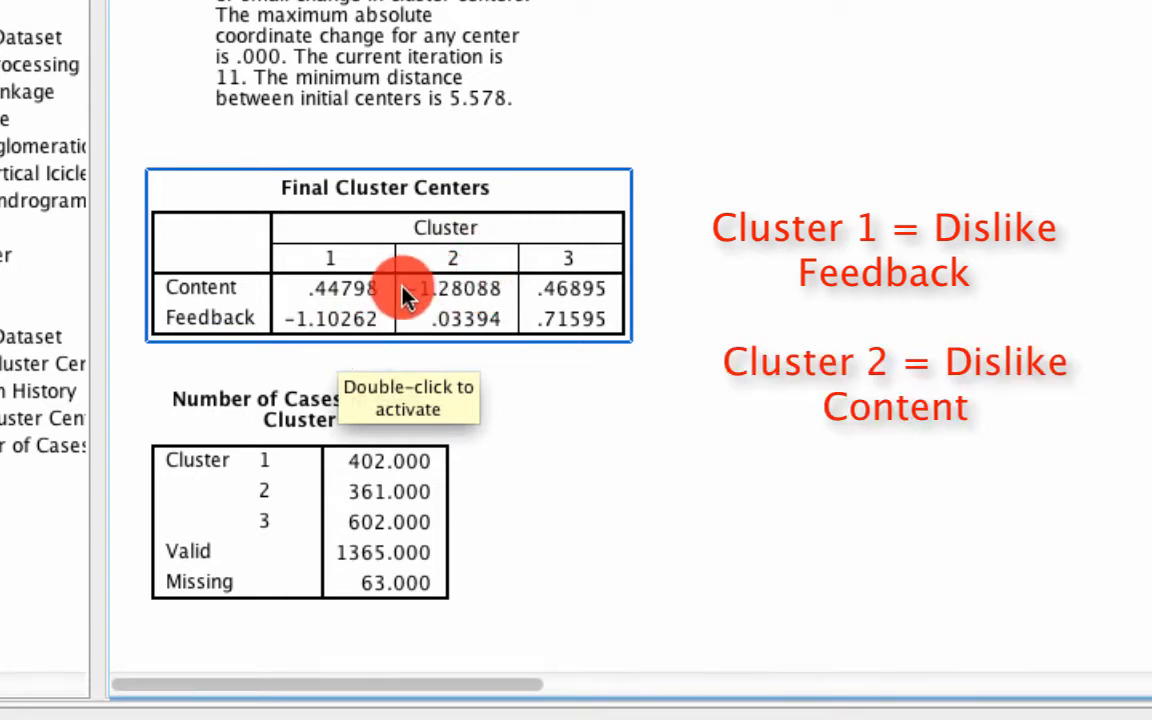
pyautogui.moveTo(584, 258)
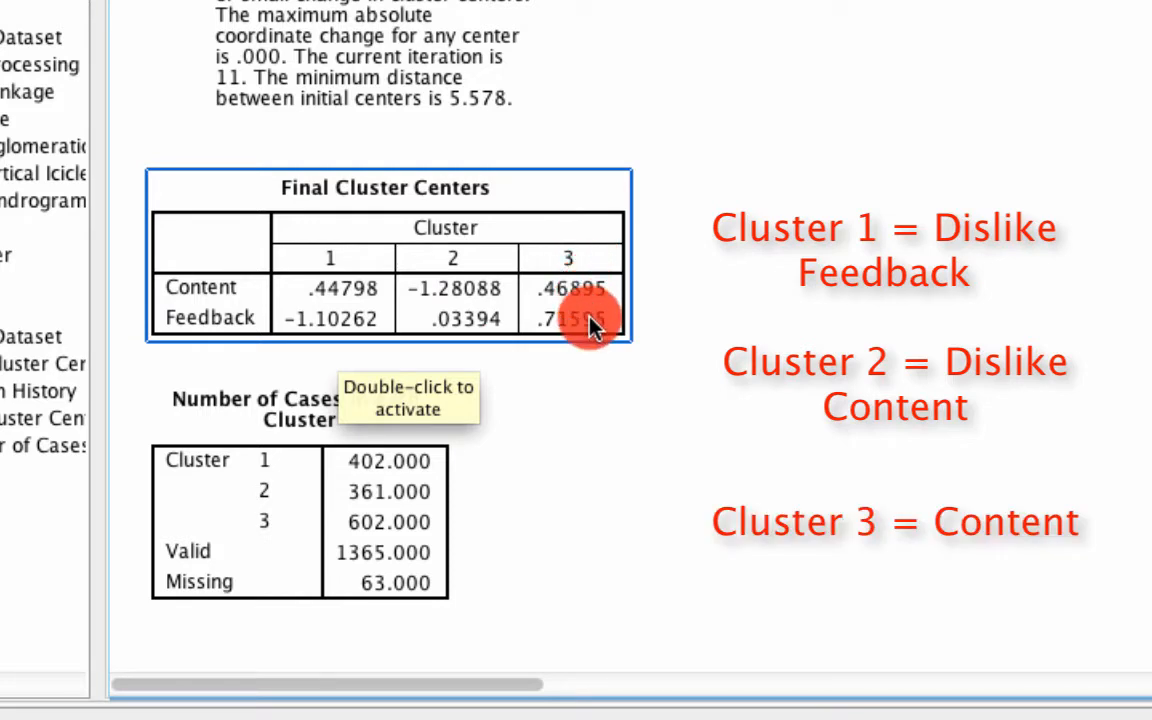
pyautogui.moveTo(636, 304)
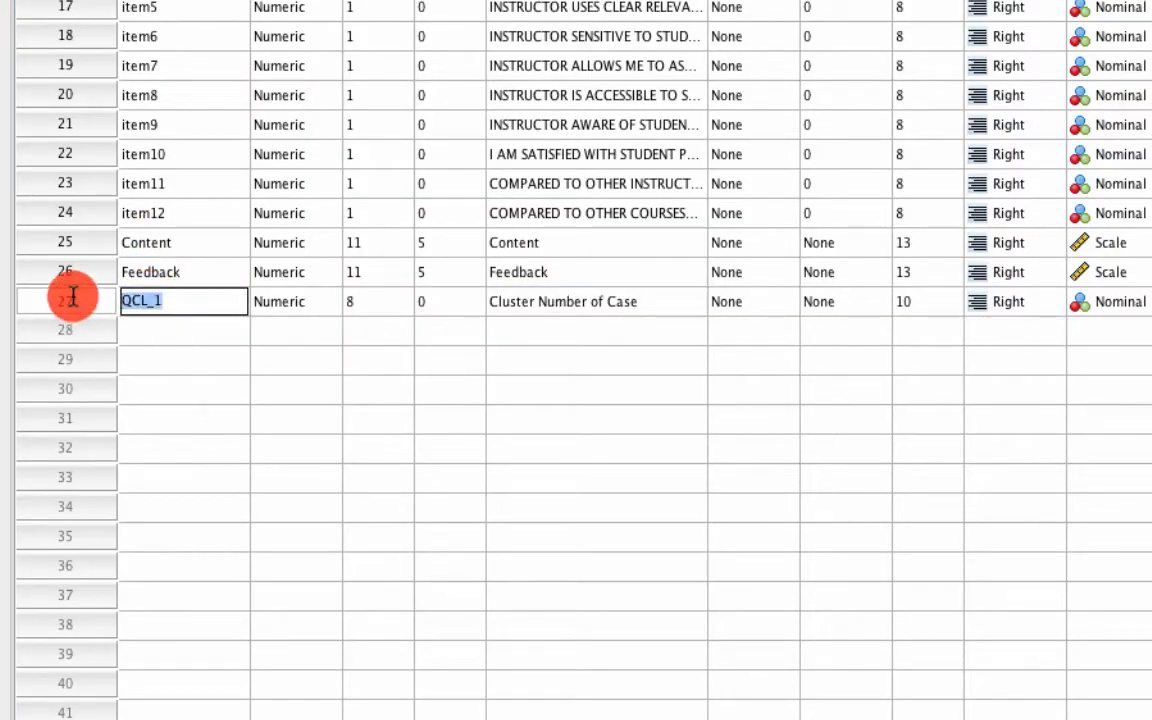
# - Rename the cluster variable ClusterMembership and bring up its value labels
pyautogui.write('ClusterMembership')
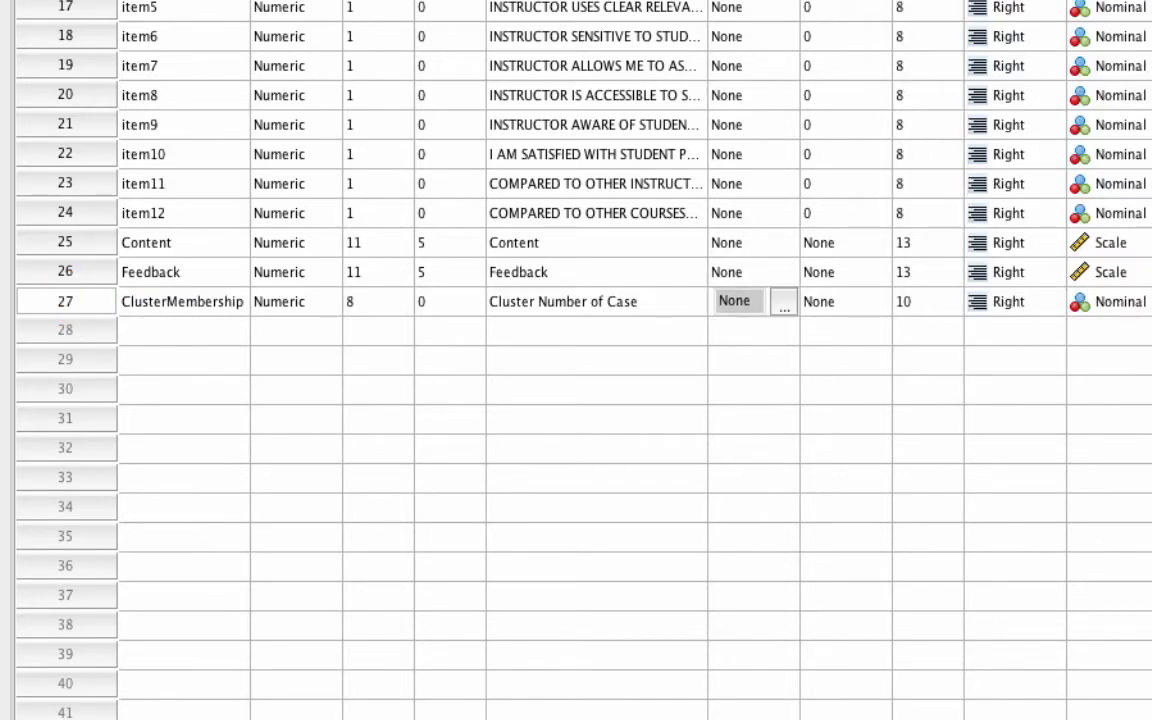
pyautogui.click(784, 300)
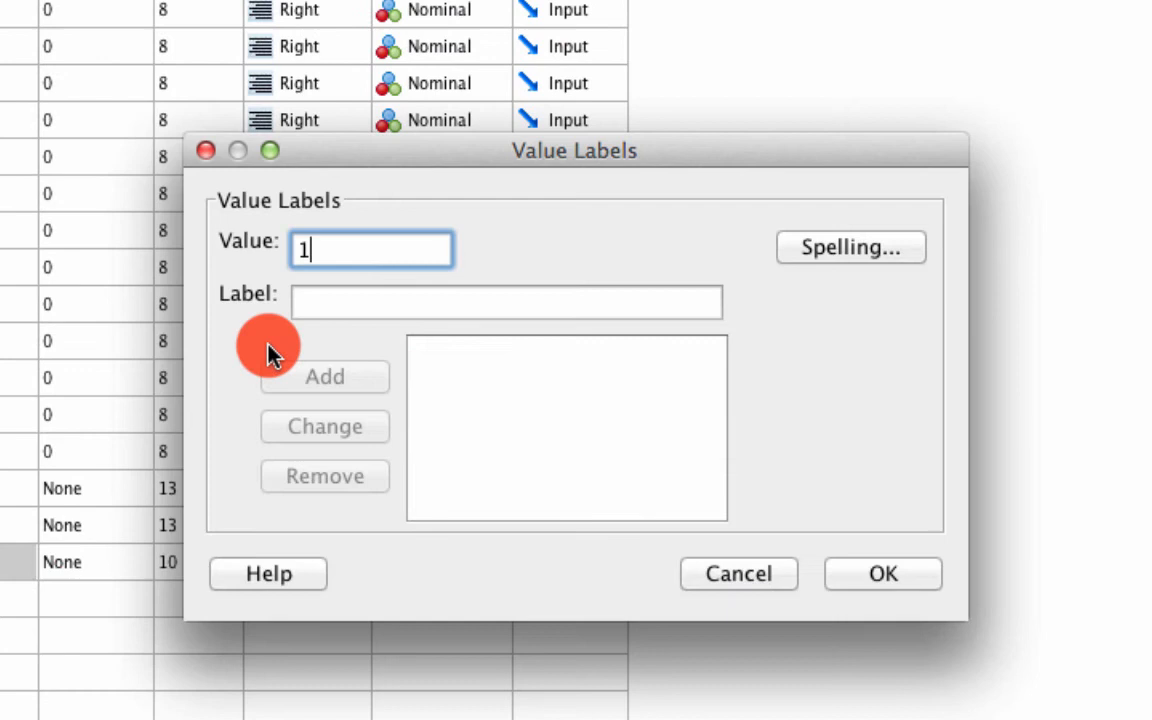
# - Label values 1 Dislike Feedback, 2 Dislike Content and 3 Content
pyautogui.write('Disli')
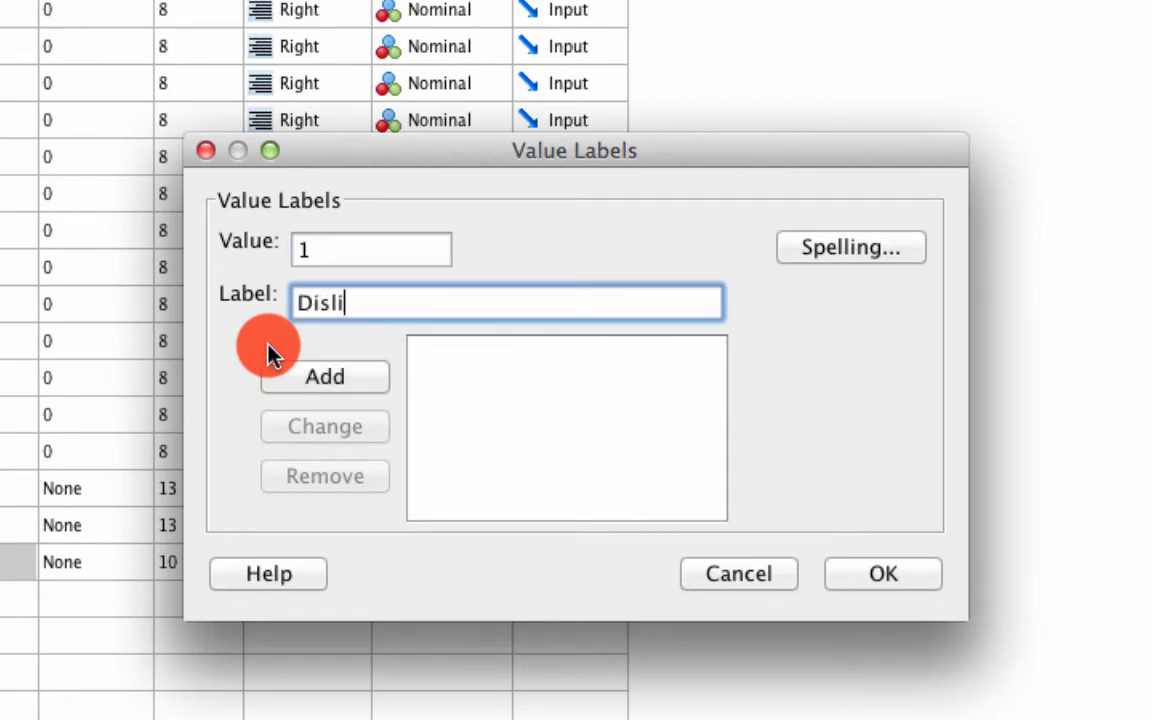
pyautogui.click(324, 376)
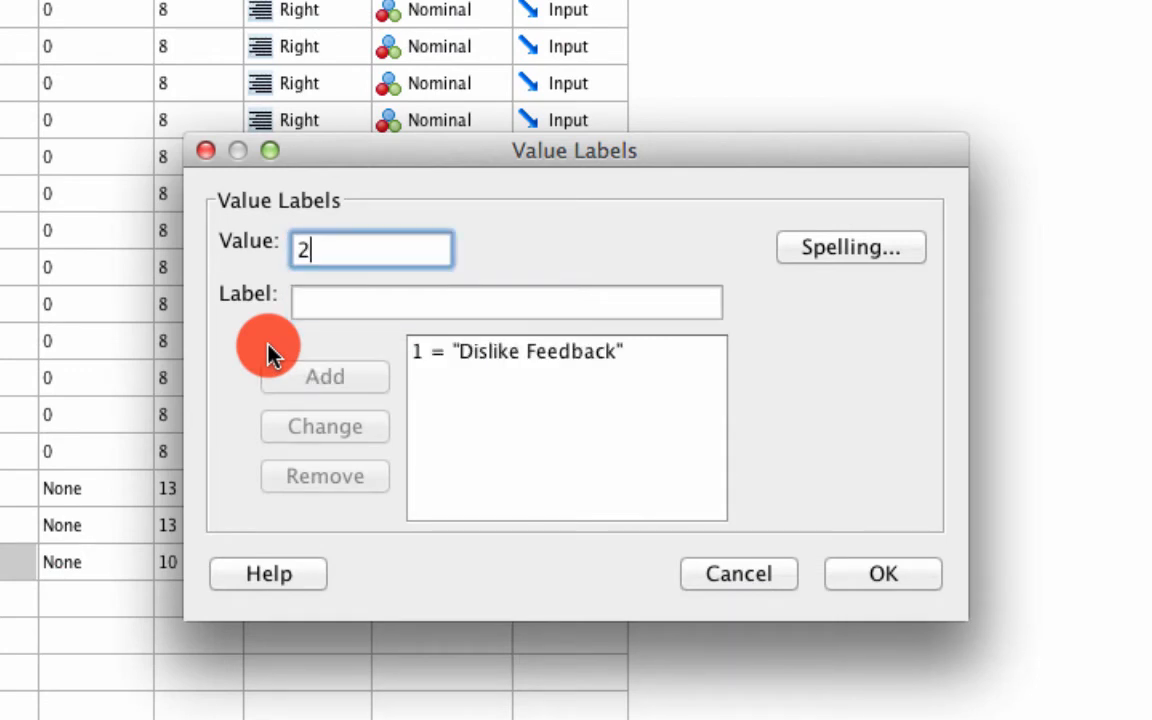
pyautogui.write('Dislike')
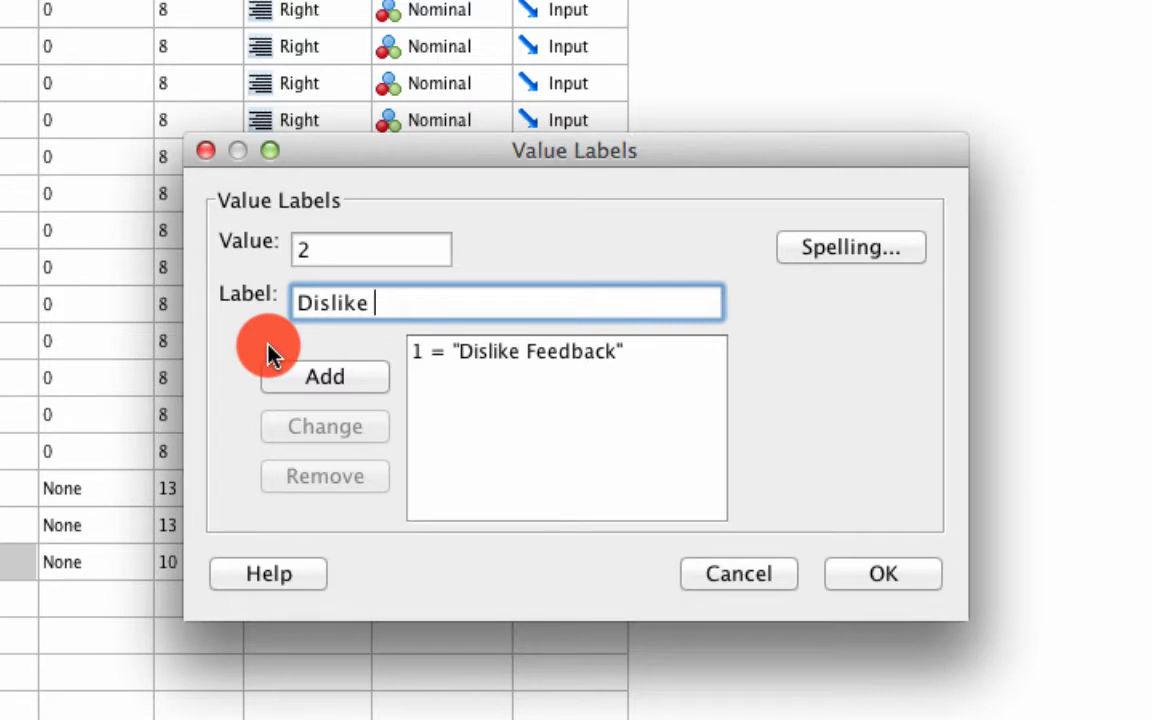
pyautogui.click(324, 376)
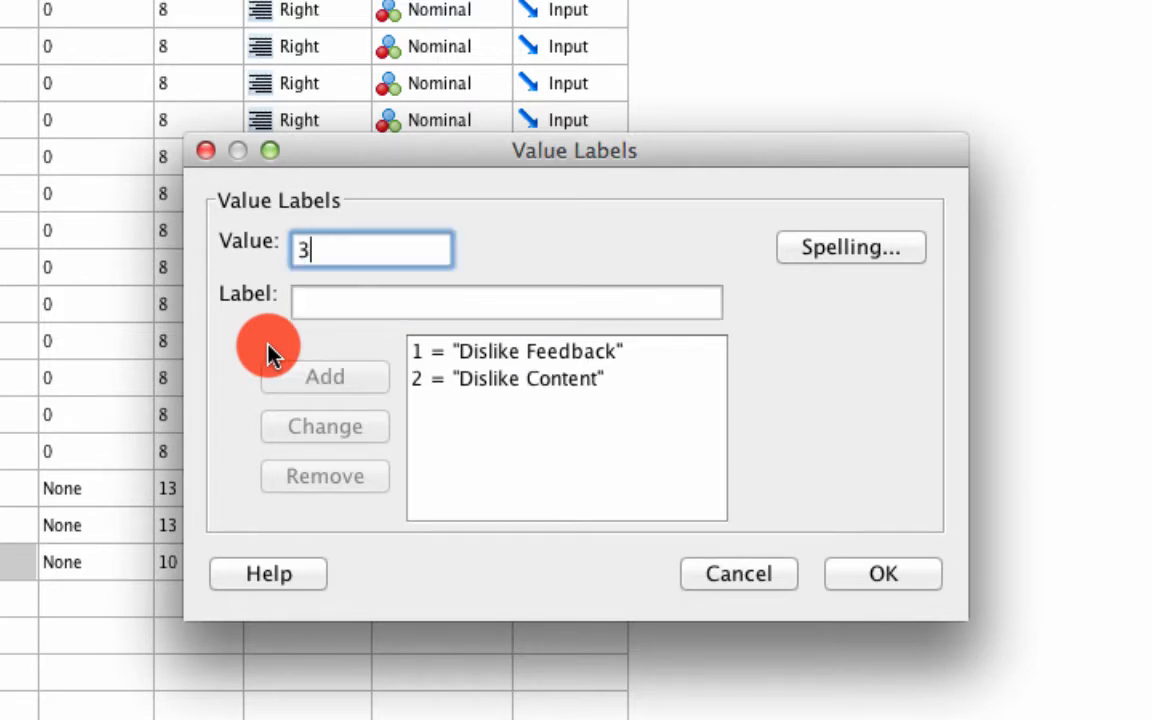
pyautogui.write('Content')
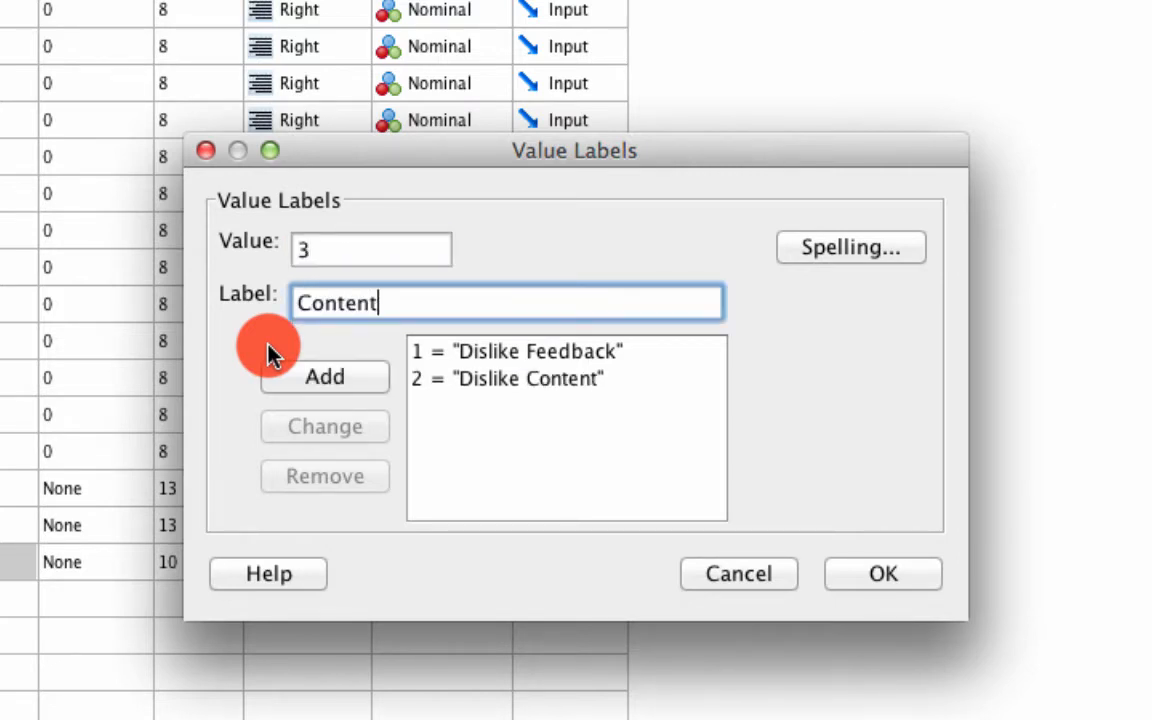
pyautogui.click(880, 572)
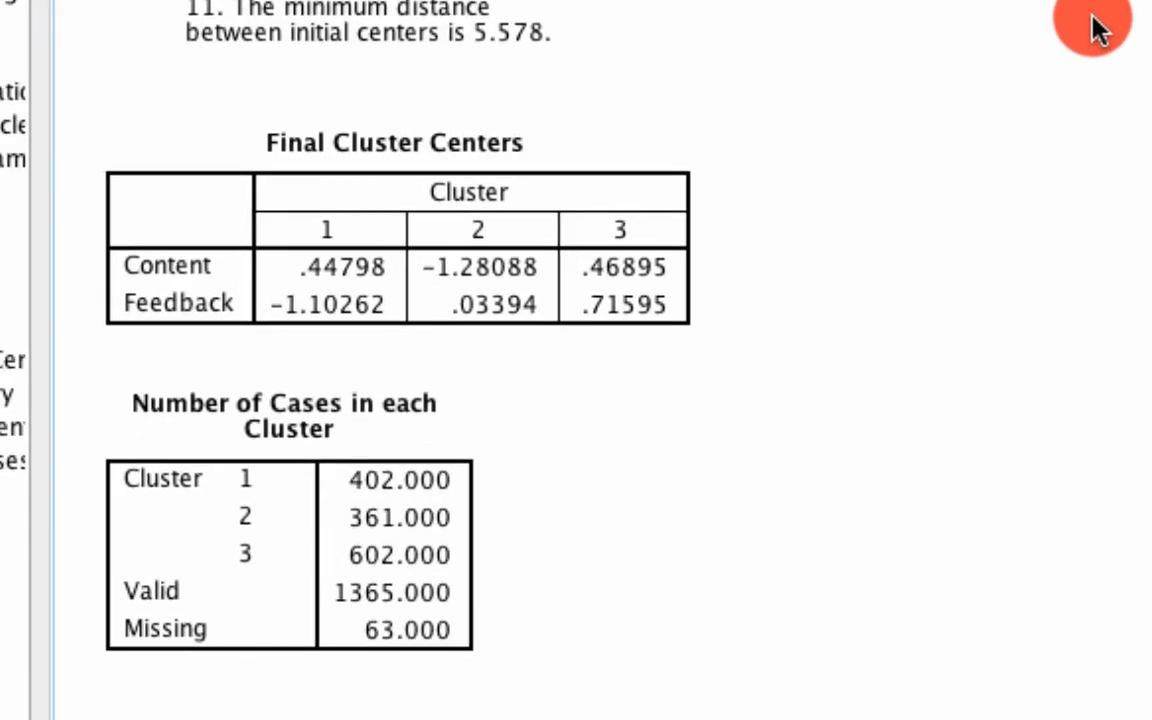
pyautogui.moveTo(798, 496)
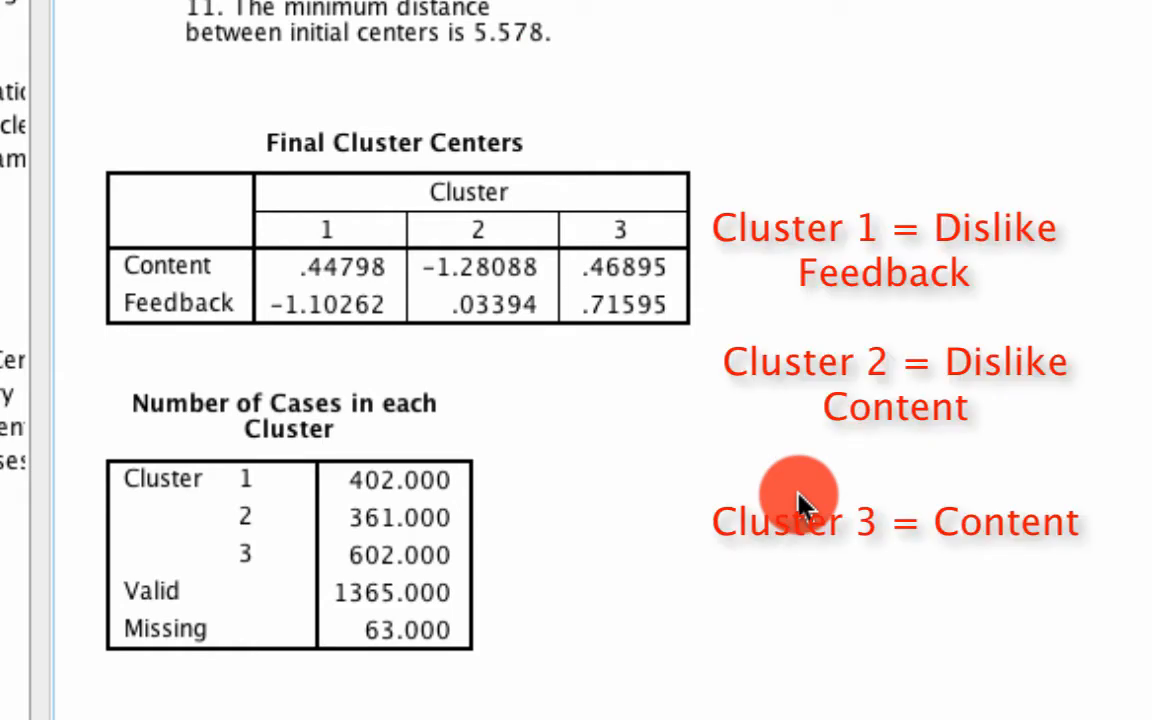
pyautogui.click(390, 600)
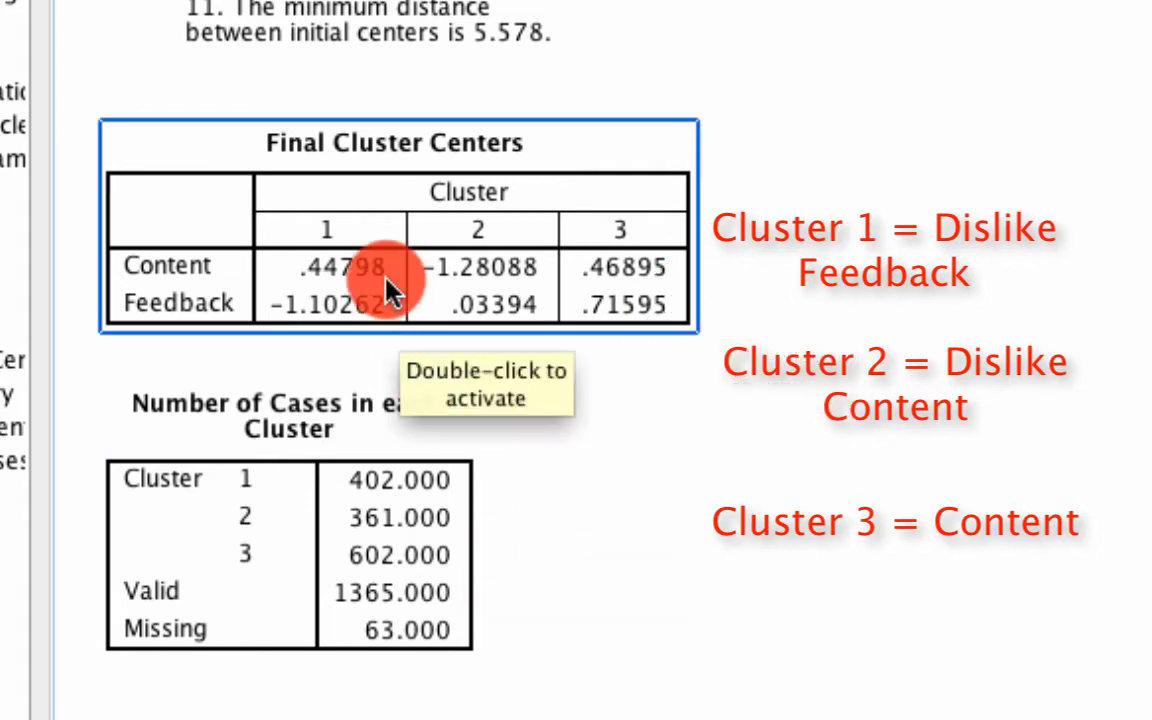
pyautogui.moveTo(330, 324)
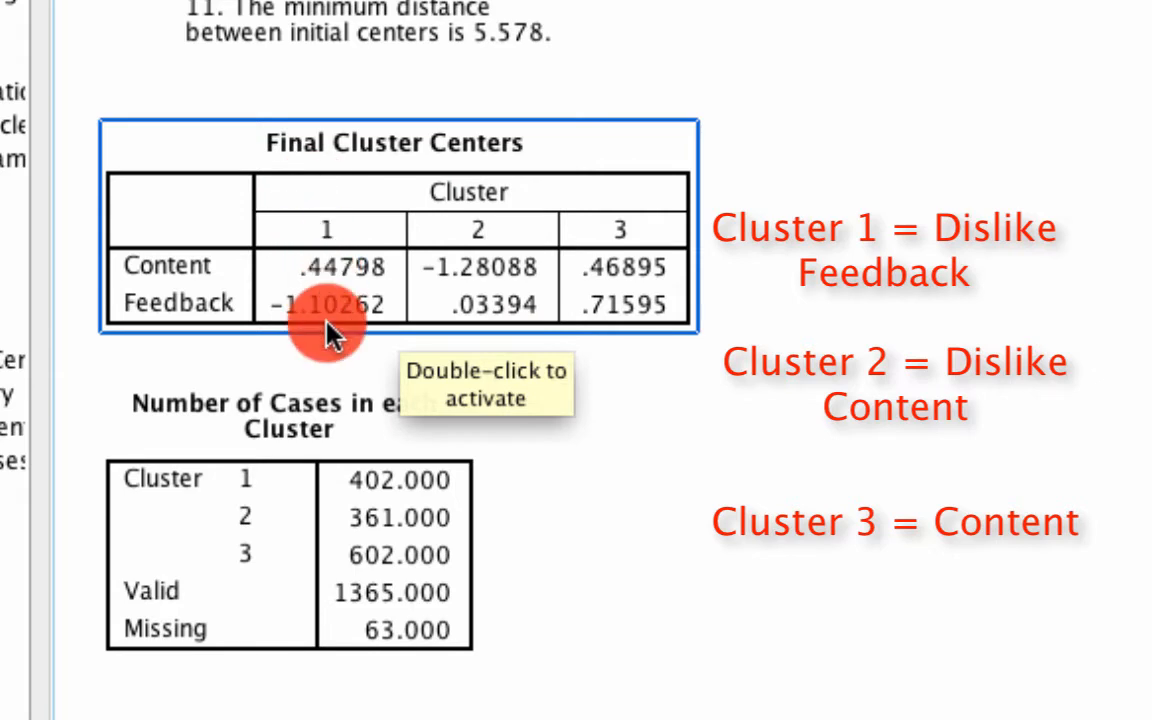
pyautogui.moveTo(470, 270)
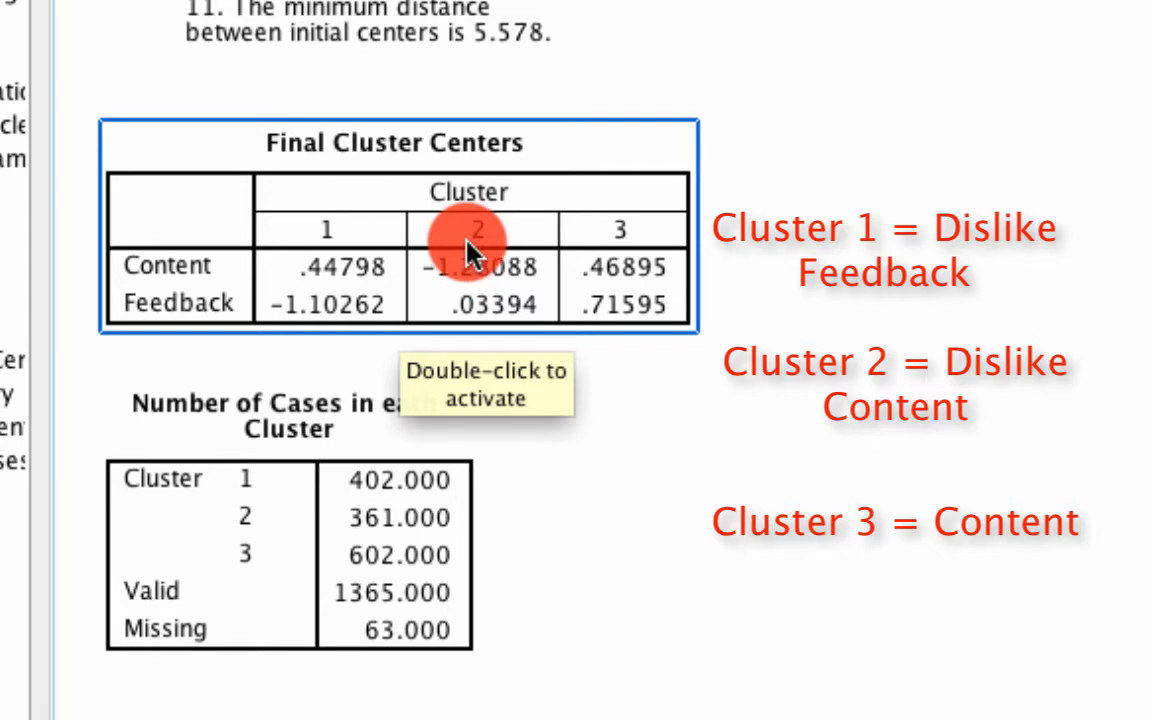
pyautogui.moveTo(684, 240)
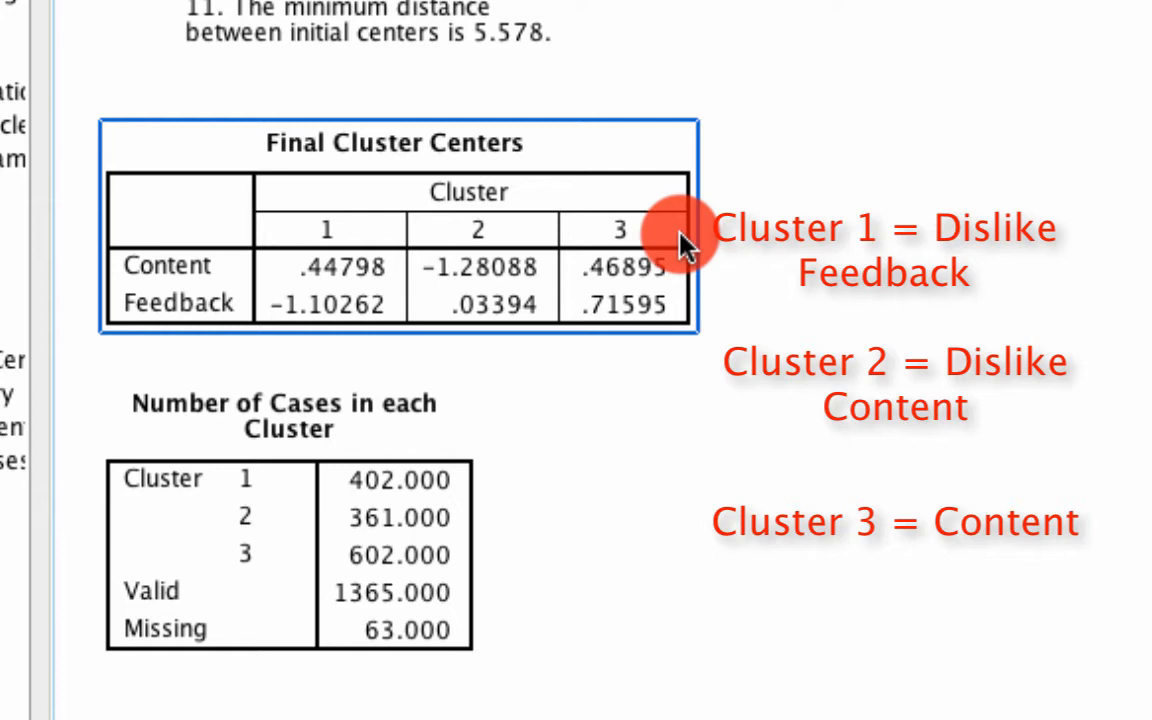
pyautogui.scroll(-3)
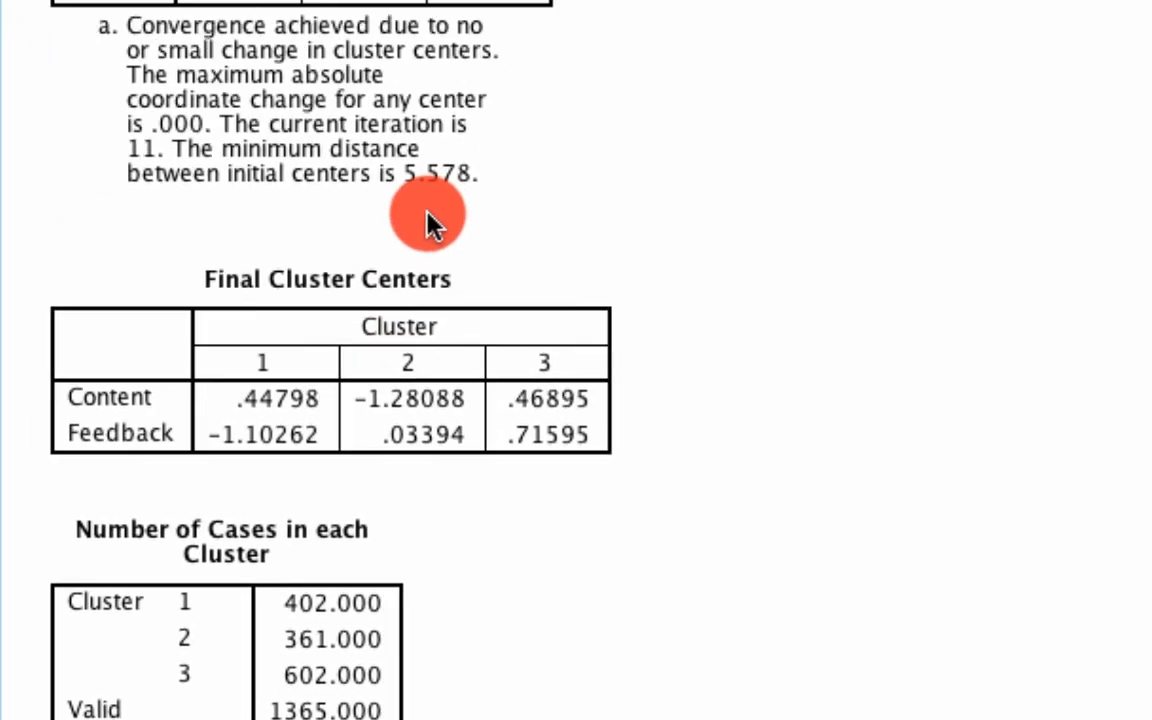
# - Start a crosstab with facsex as the row variable and ClusterMembership as the column variable
pyautogui.click(232, 16)
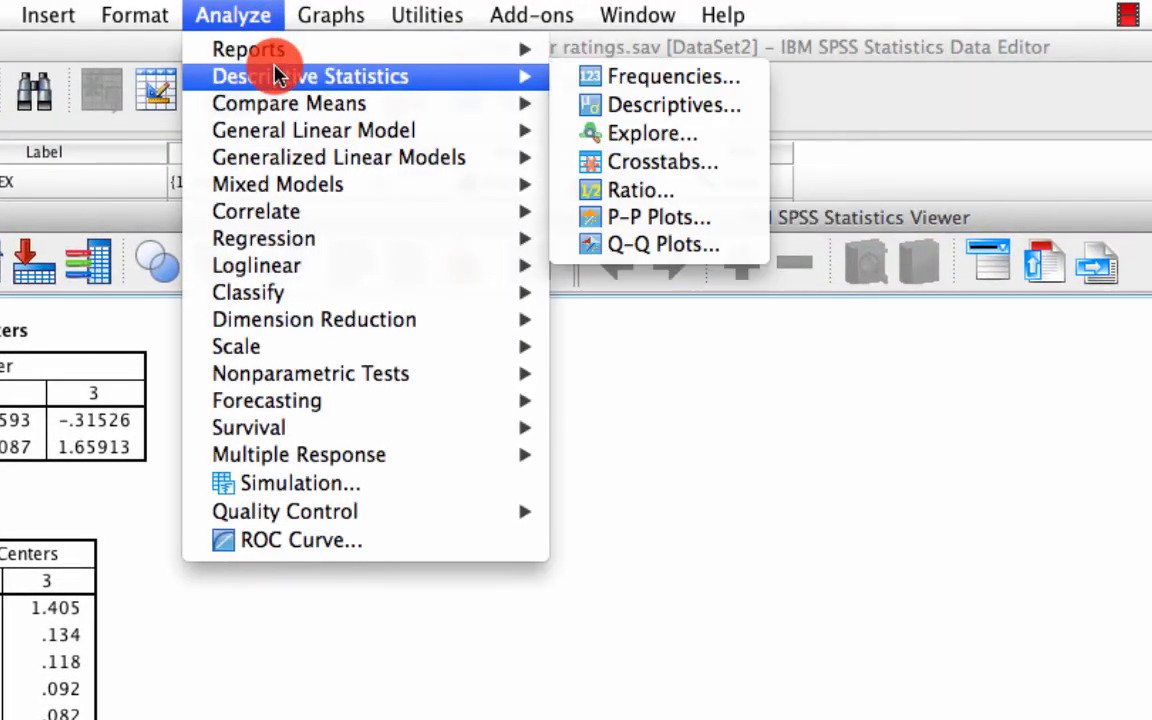
pyautogui.click(662, 160)
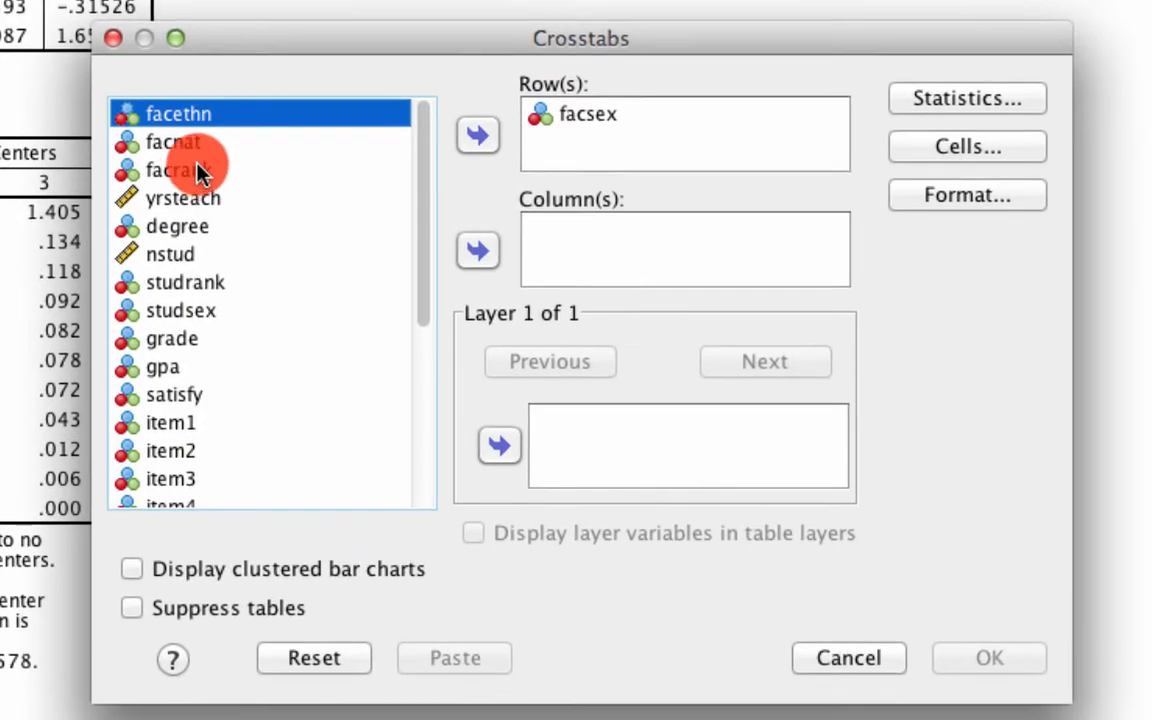
pyautogui.click(478, 136)
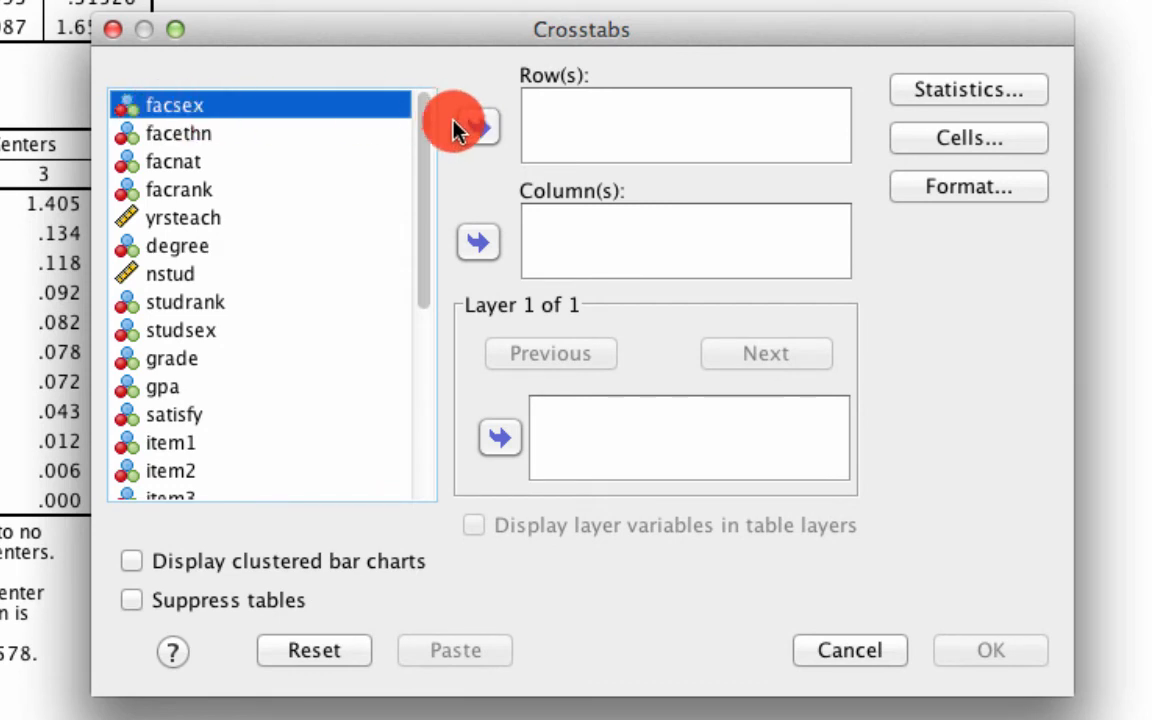
pyautogui.click(478, 126)
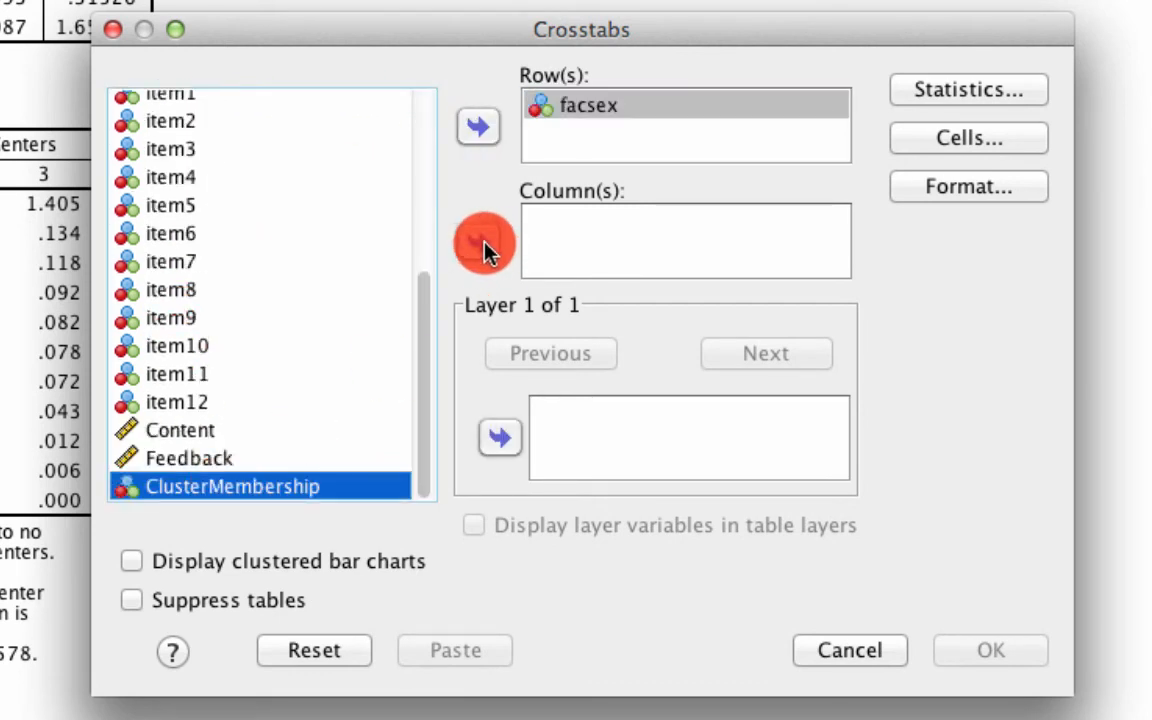
pyautogui.click(478, 242)
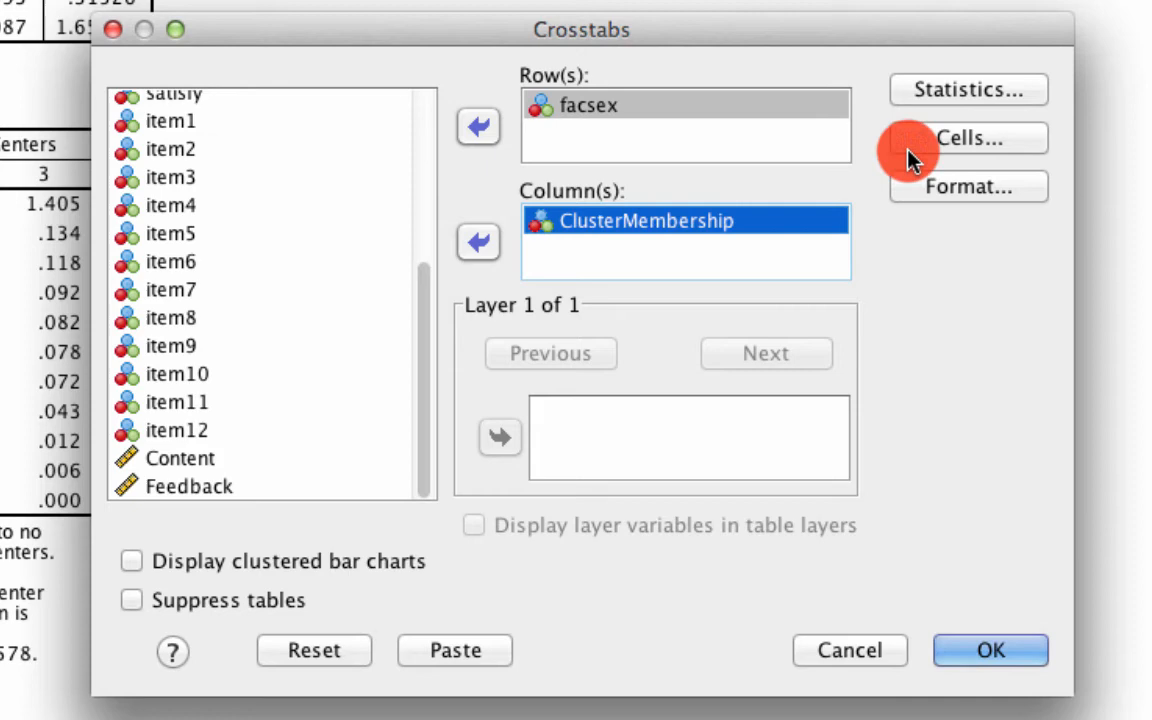
# - Request row and column percentages with standardized residuals per cell, and run the analysis
pyautogui.click(968, 88)
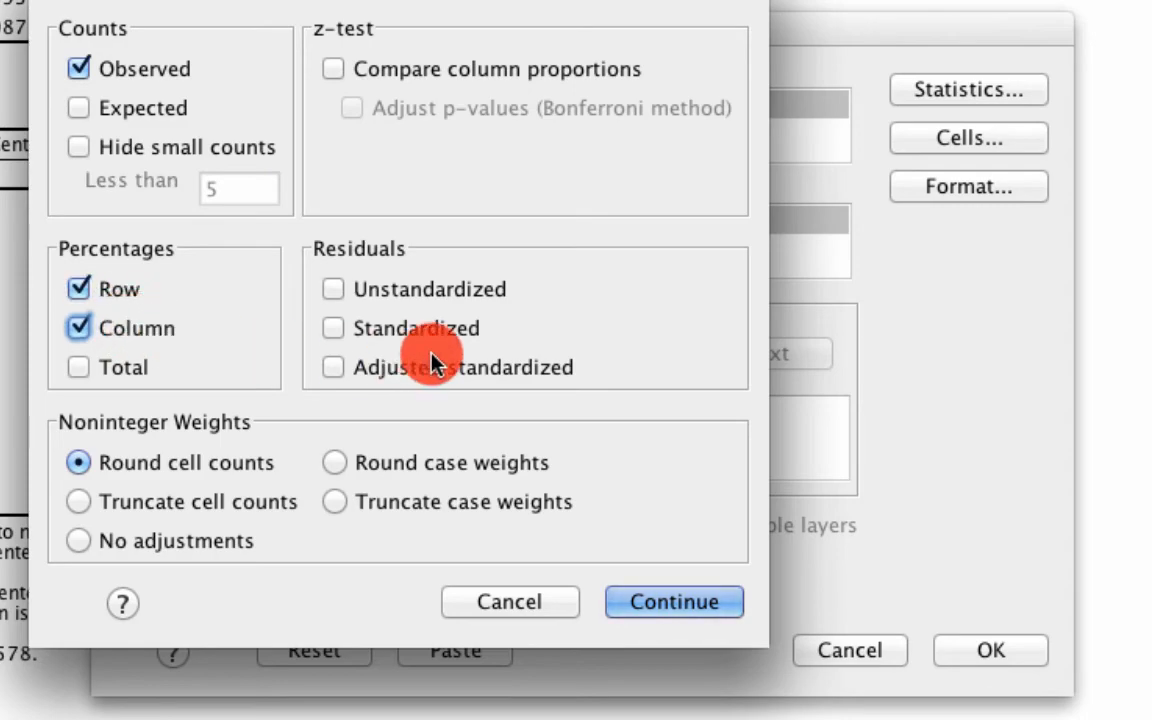
pyautogui.click(672, 600)
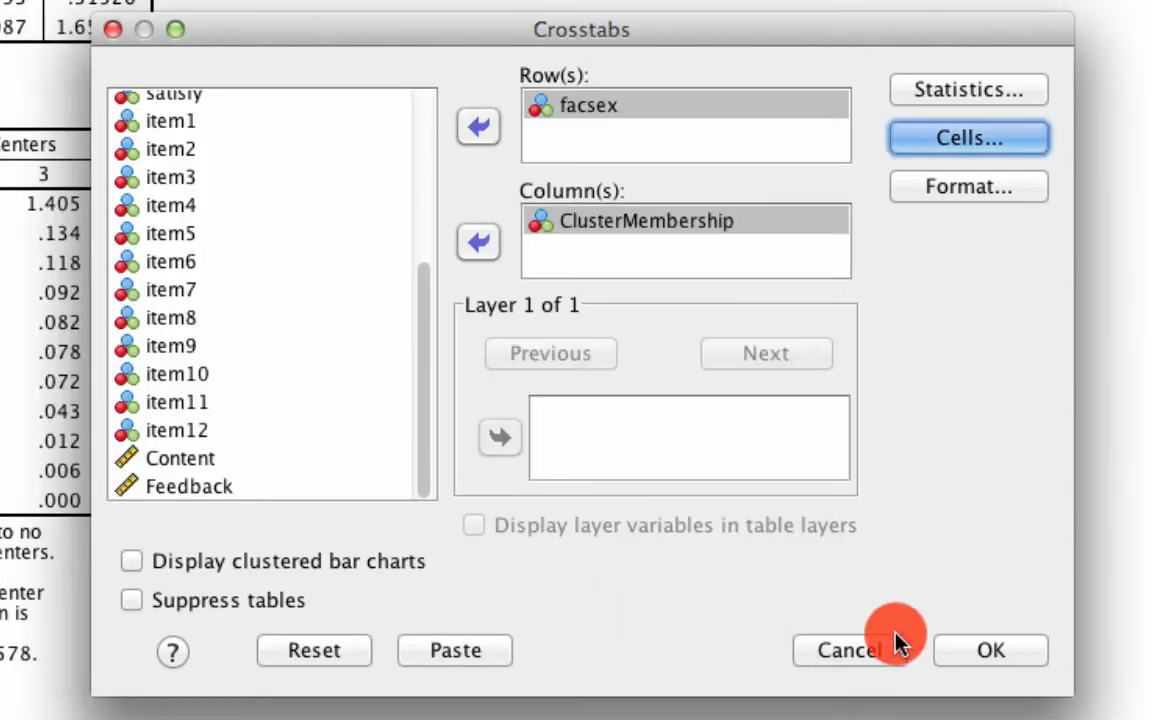
pyautogui.click(988, 650)
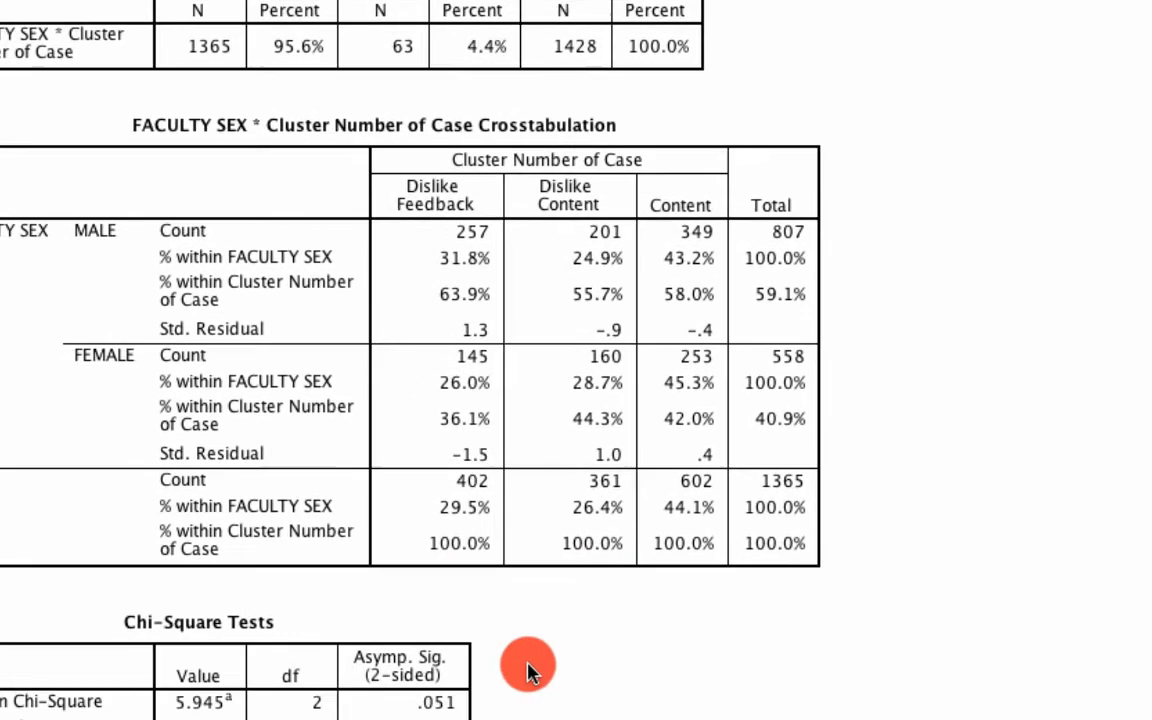